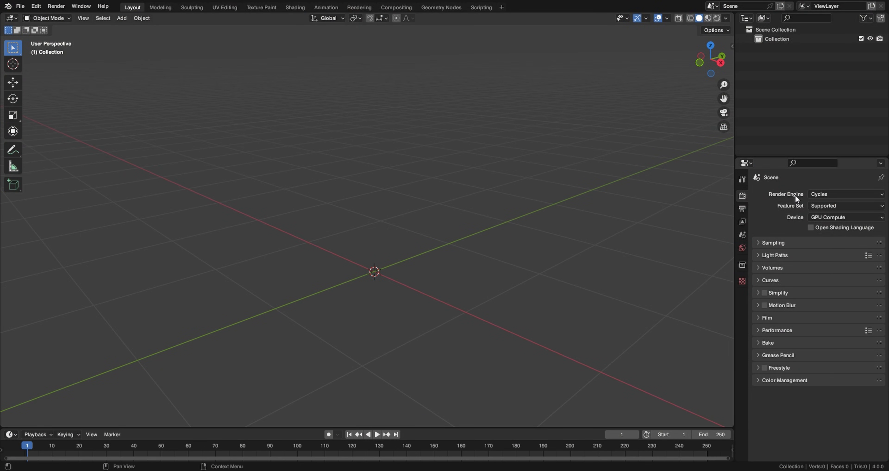
Set the render engine to Cycles and add a cube to the scene
click(844, 194)
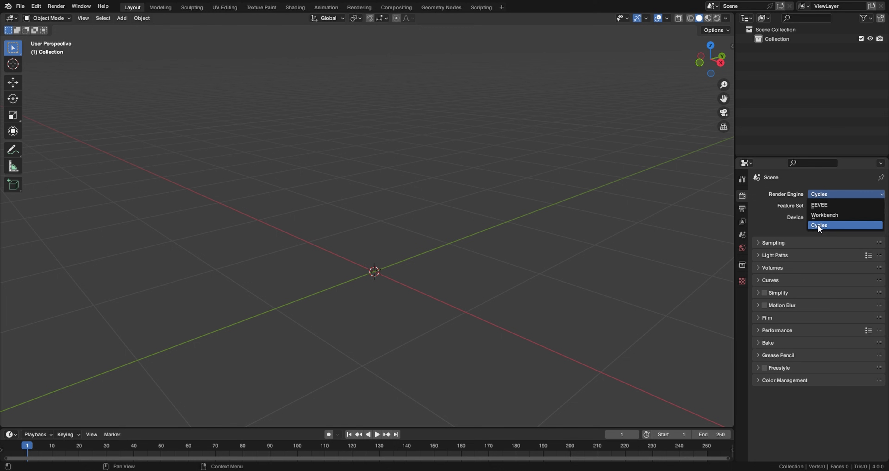
click(819, 225)
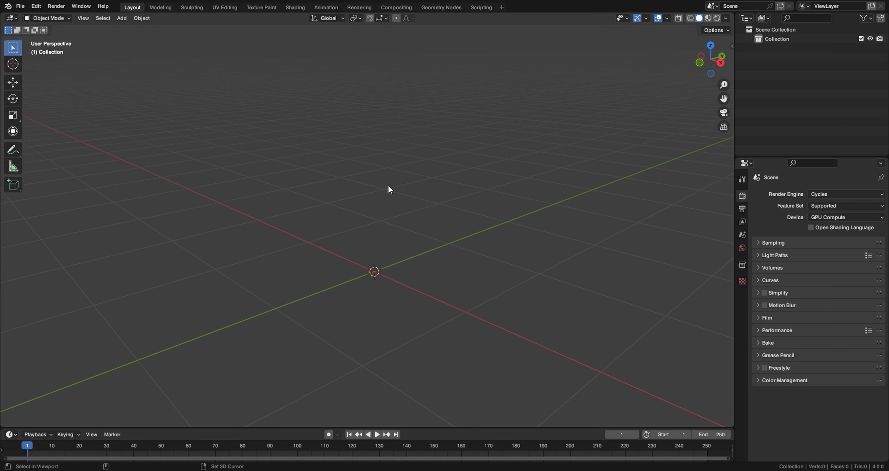
click(121, 17)
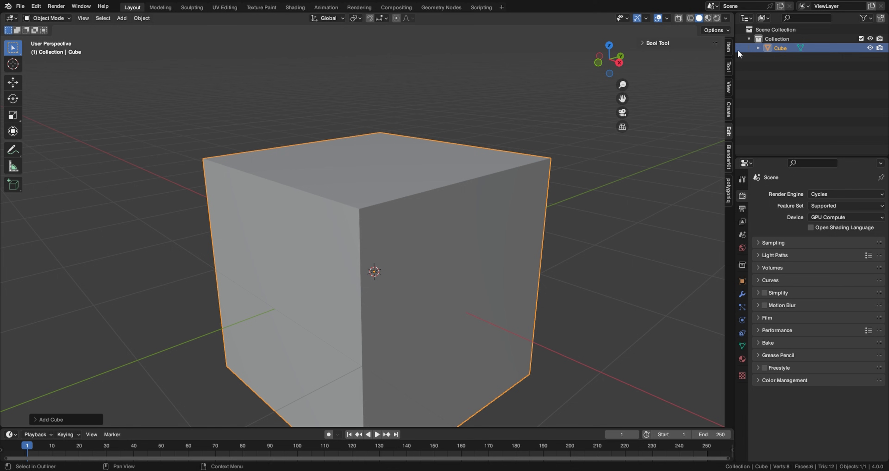
Set the cube's dimensions to a 0.314 m square slab 0.005 m thick
click(728, 48)
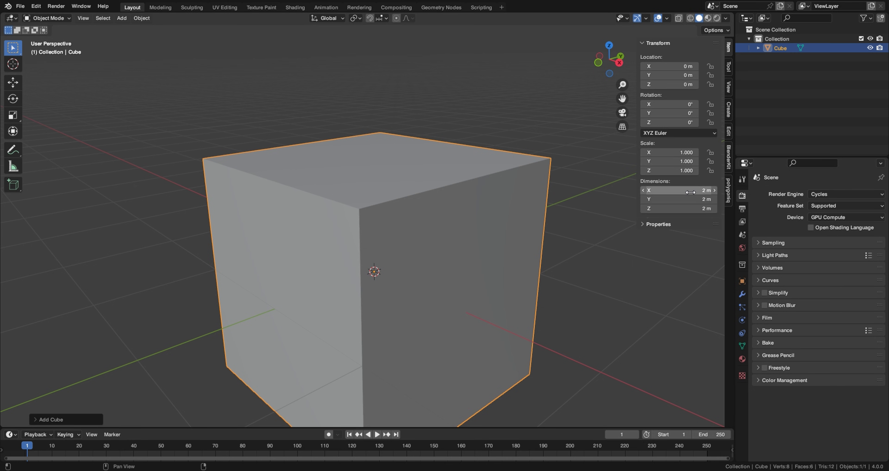
double_click(679, 190)
text(0.314)
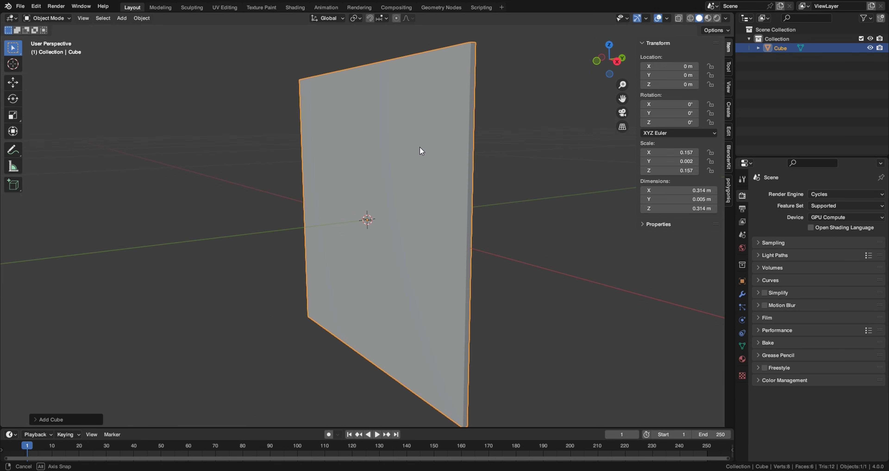
mouse_move(441, 172)
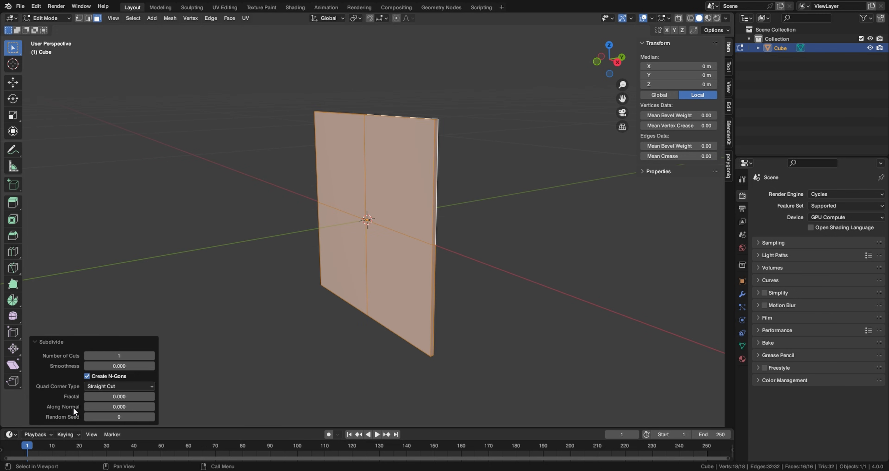
Subdivide the slab with 30 cuts, inset all thin side faces, and apply its scale
text(30)
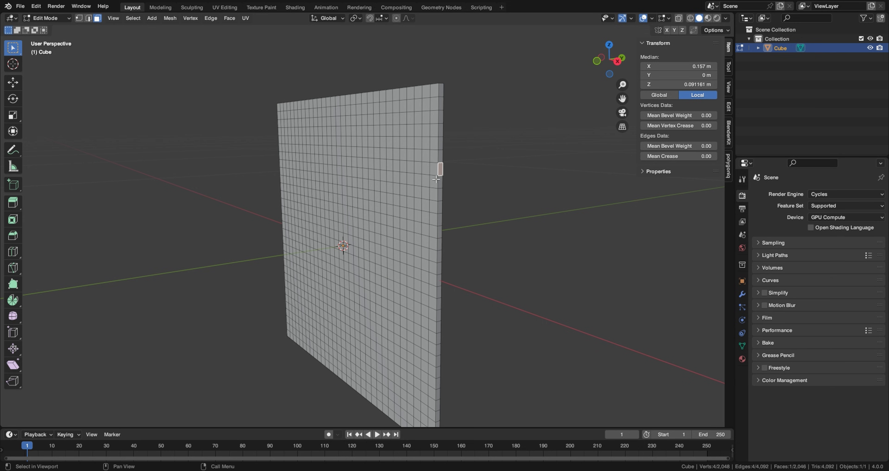
mouse_move(517, 179)
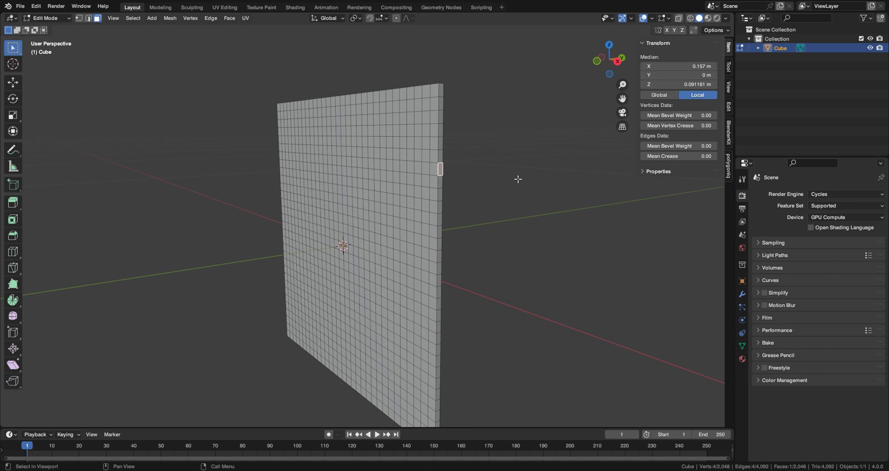
mouse_move(440, 168)
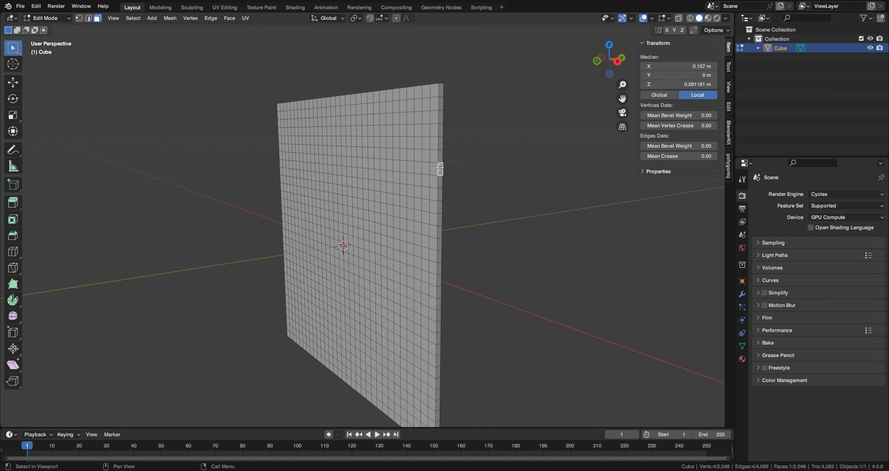
click(133, 18)
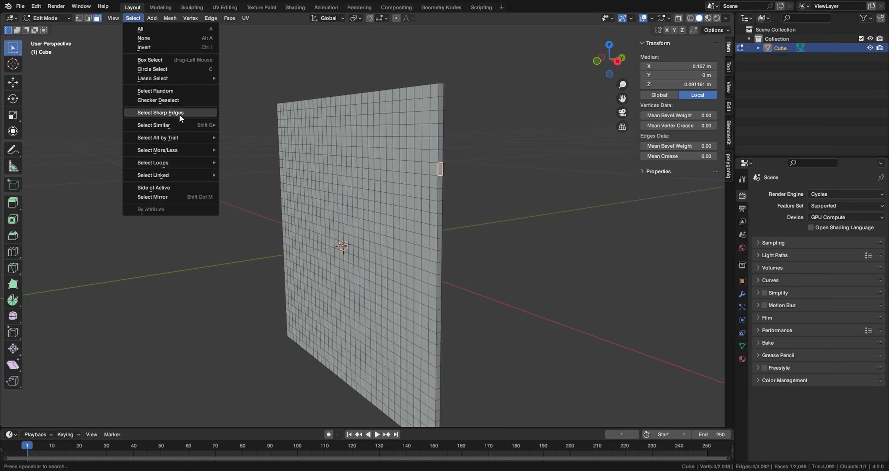
click(154, 124)
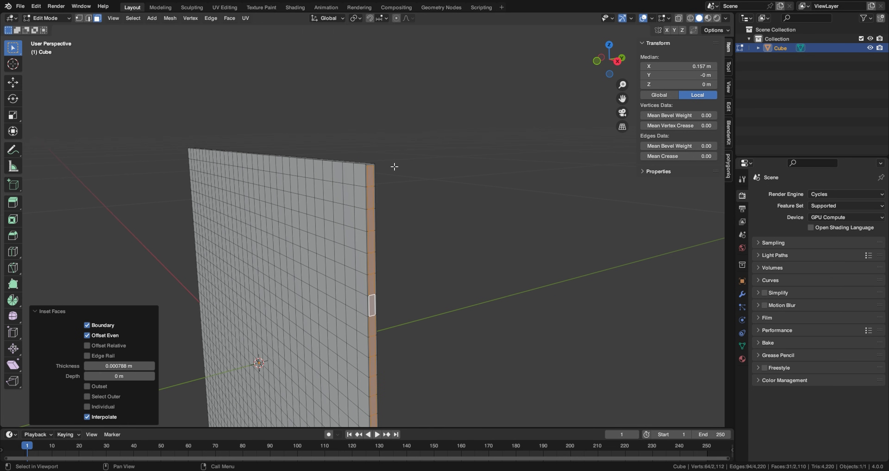
key(KP_1)
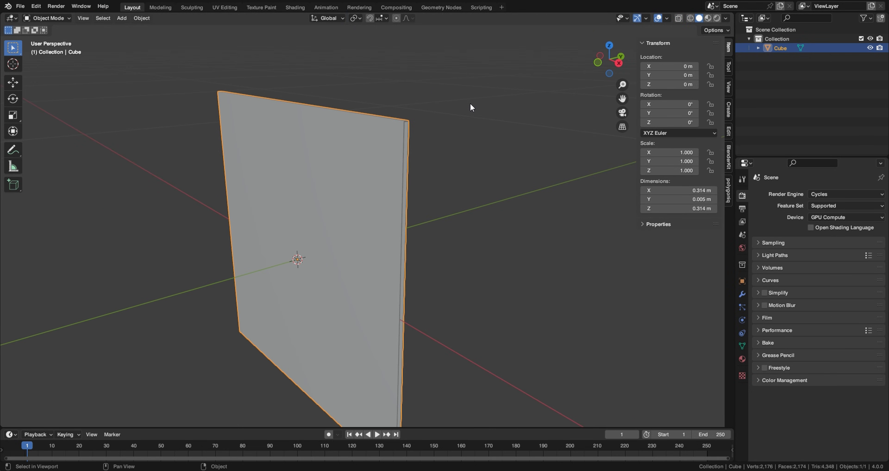
Add a 3-segment Bevel modifier to the slab and shade it auto smooth
click(394, 148)
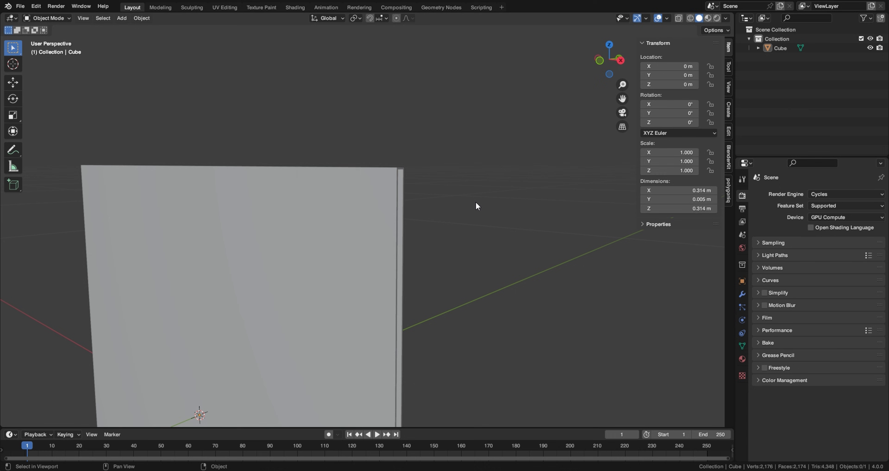
mouse_move(371, 221)
text(B)
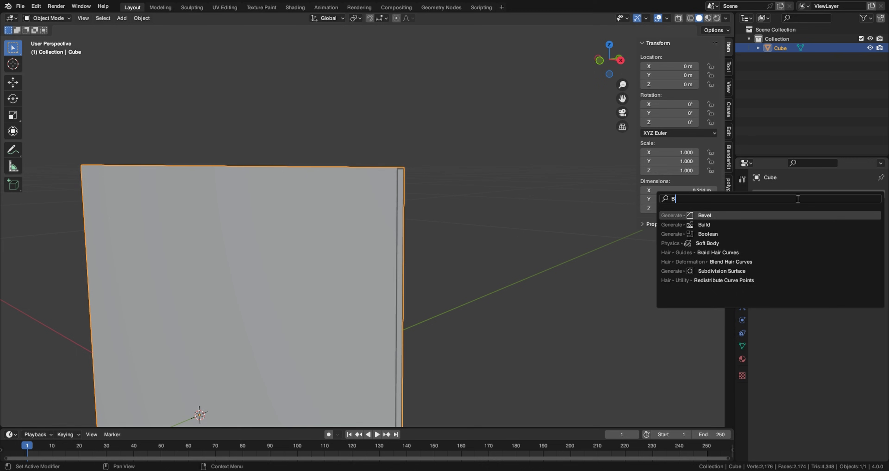
click(704, 215)
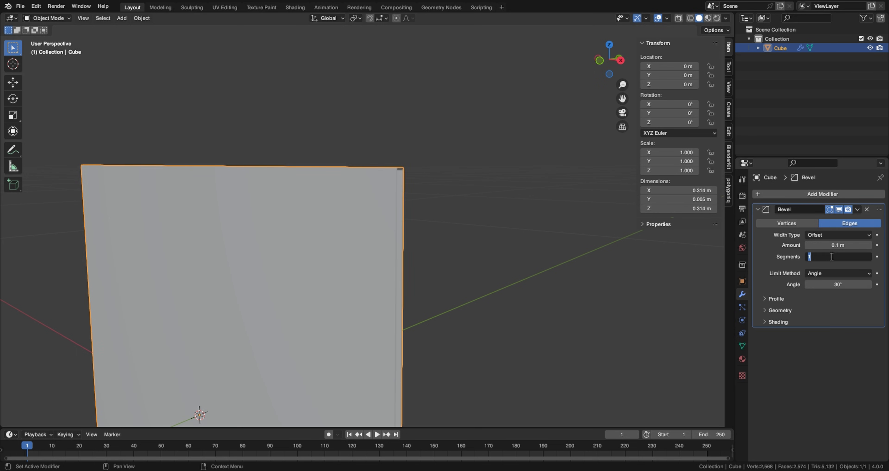
text(3)
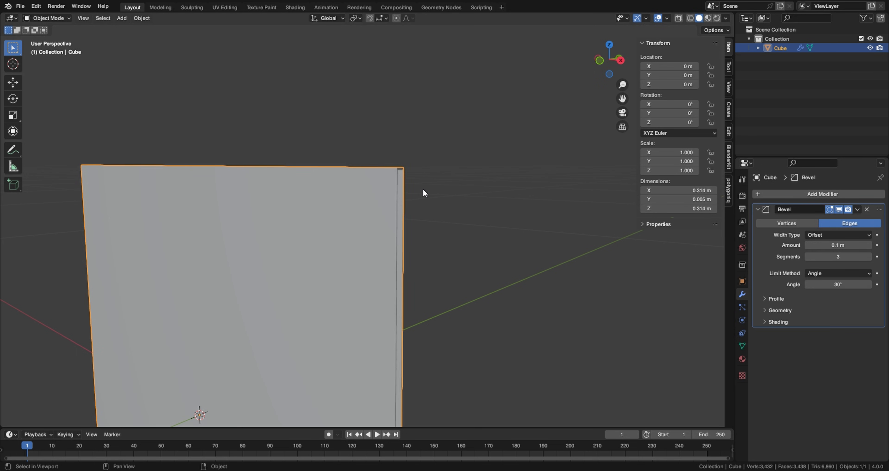
right_click(422, 192)
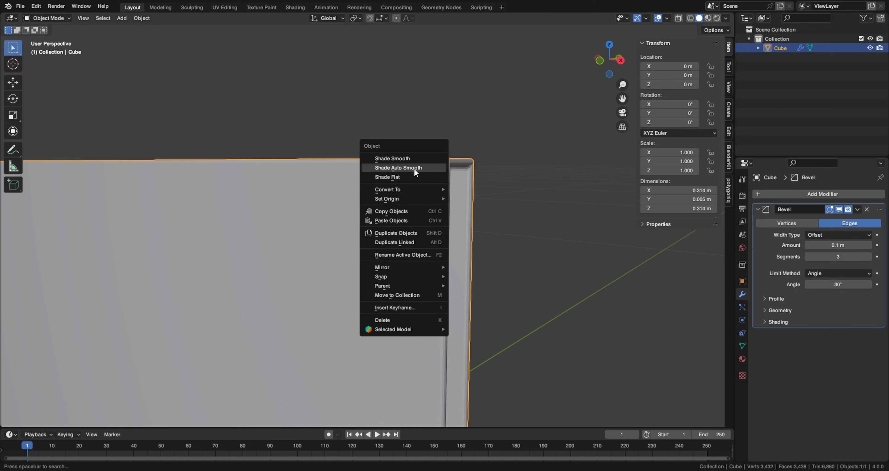
click(399, 167)
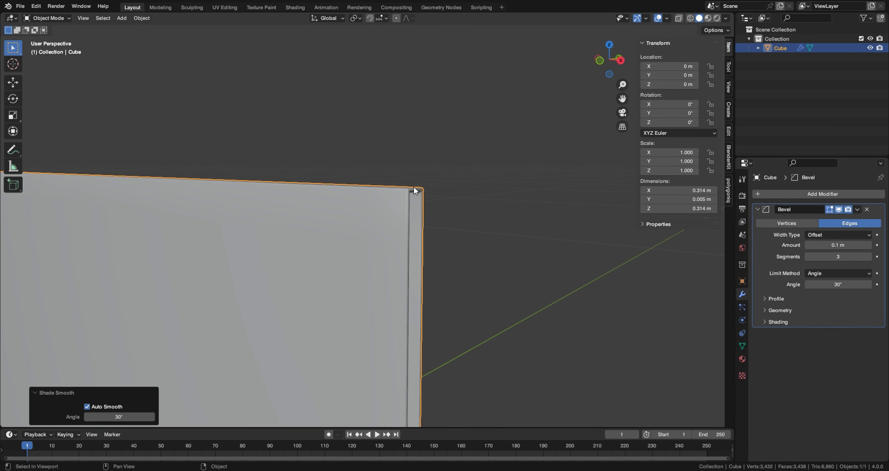
Add an edge loop close to one side of the slab
key(Tab)
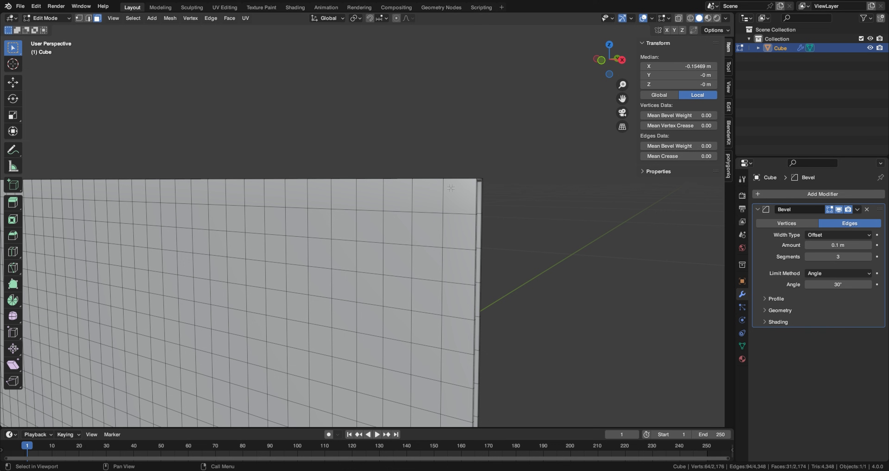
mouse_move(474, 191)
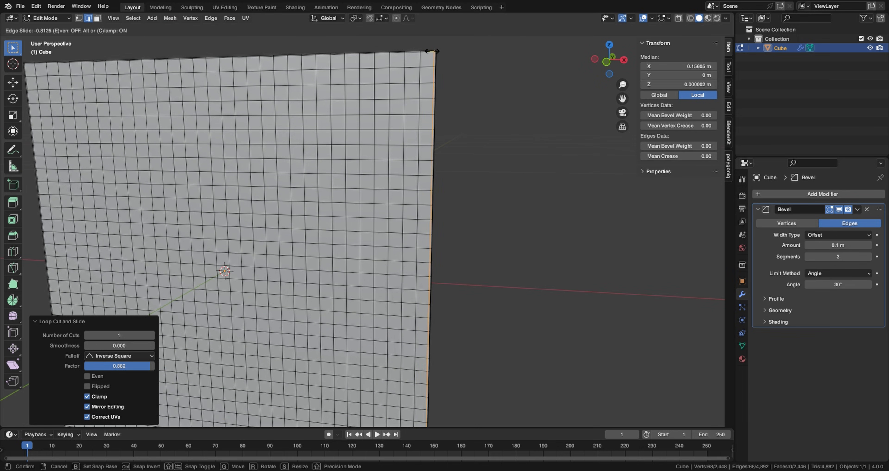
key(Tab)
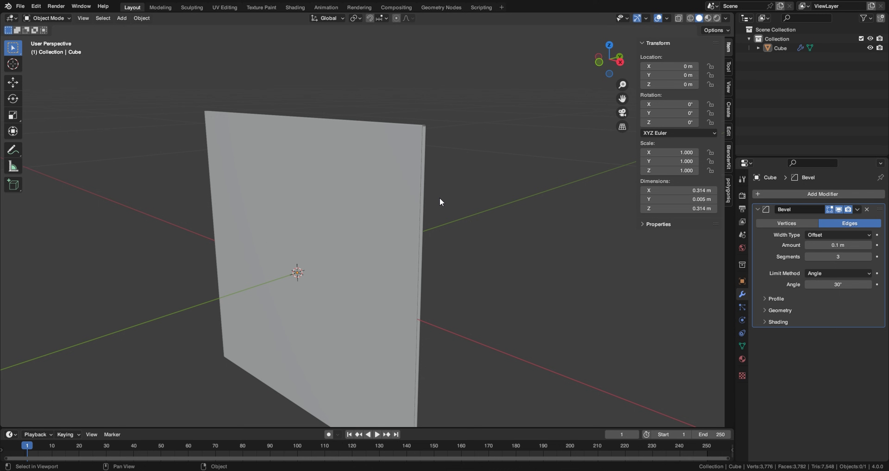
mouse_move(418, 205)
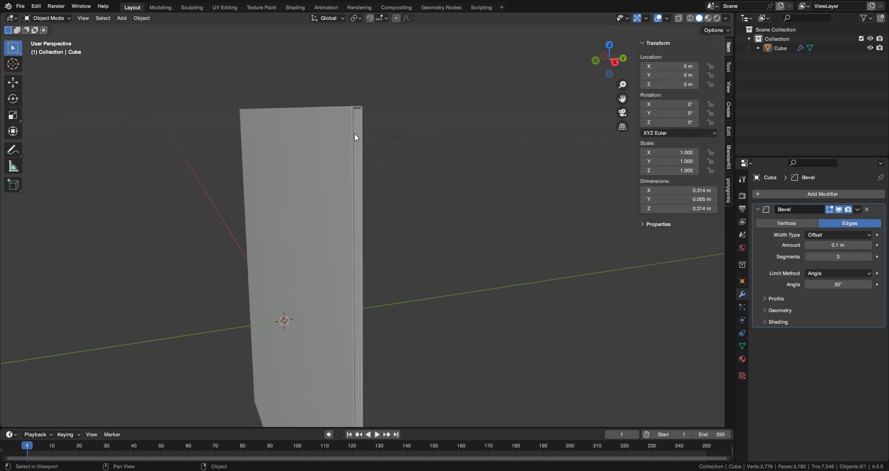
mouse_move(360, 125)
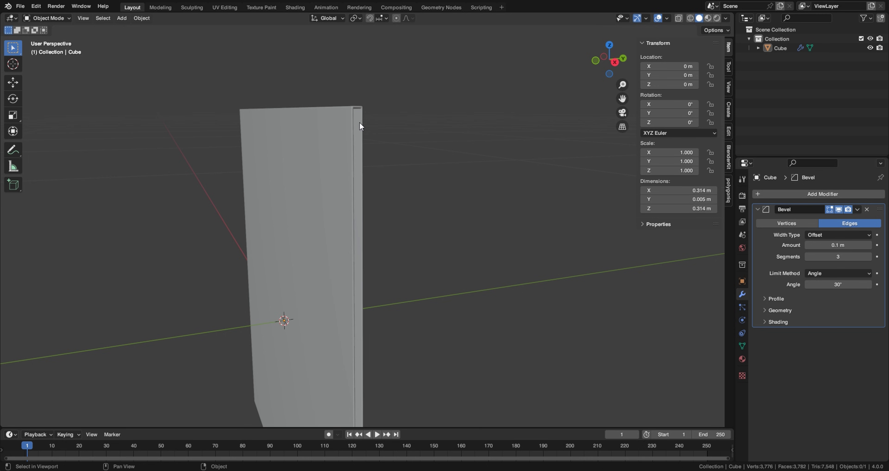
mouse_move(344, 143)
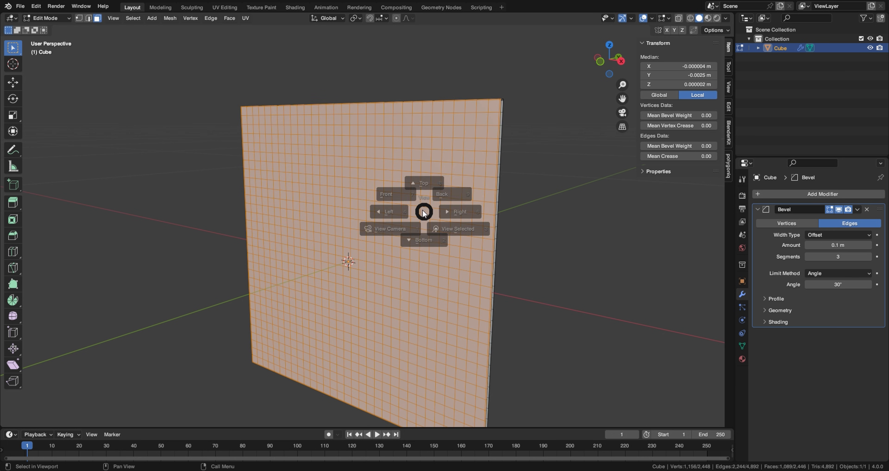
Duplicate the sleeve mesh as a separate object and rename the copy Shrinkwrap
click(386, 194)
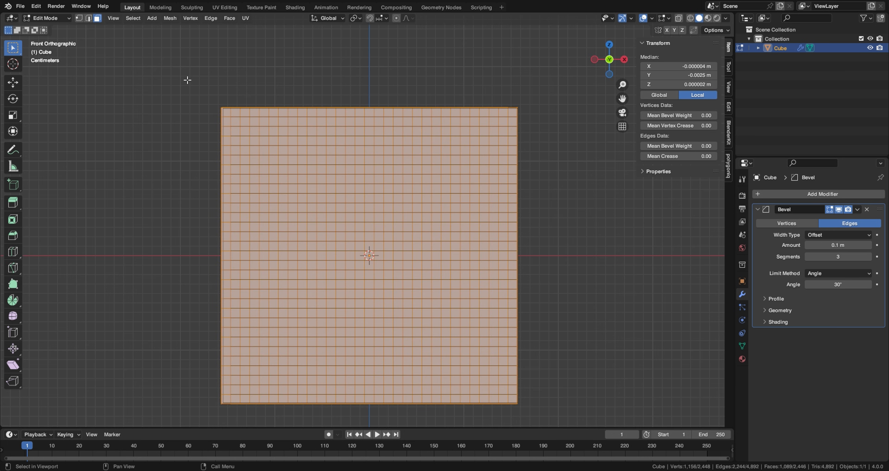
drag(199, 83, 490, 366)
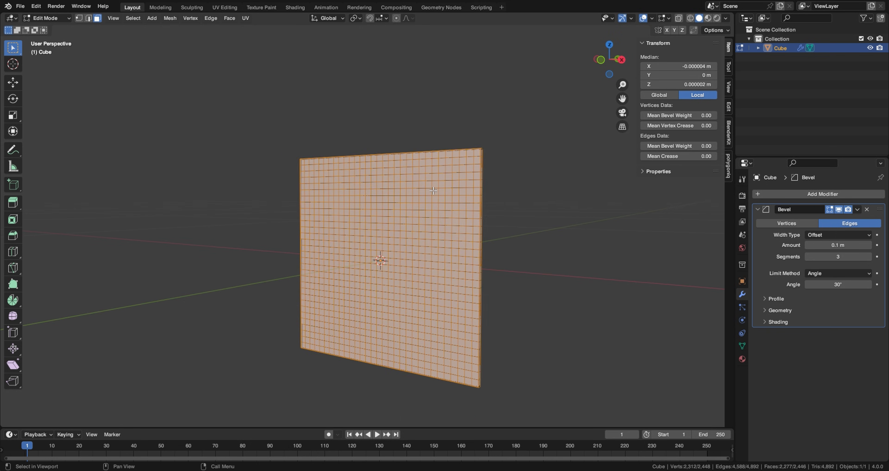
key(g)
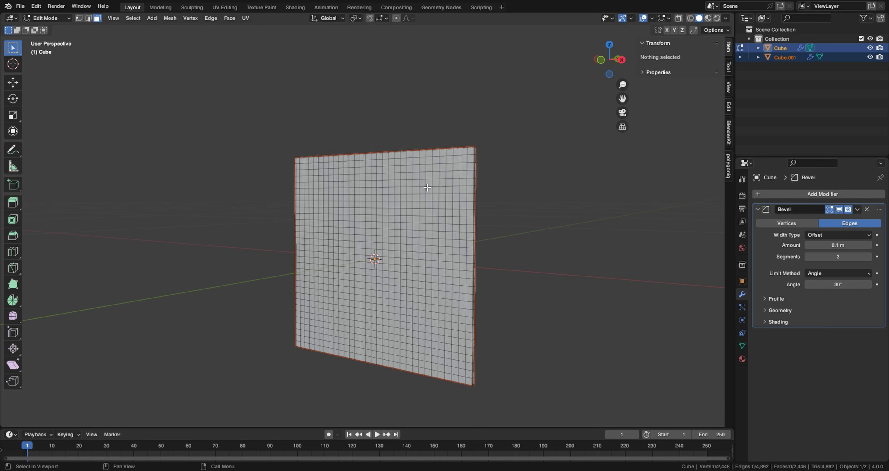
double_click(784, 57)
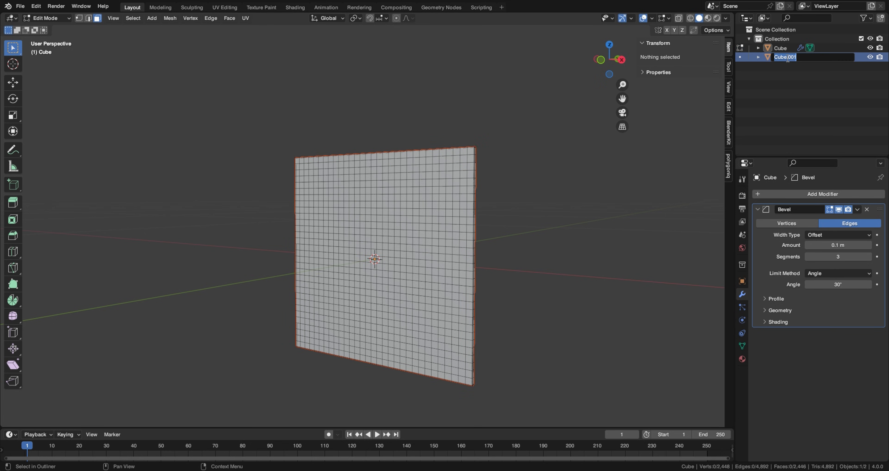
text(Shrinkwrap)
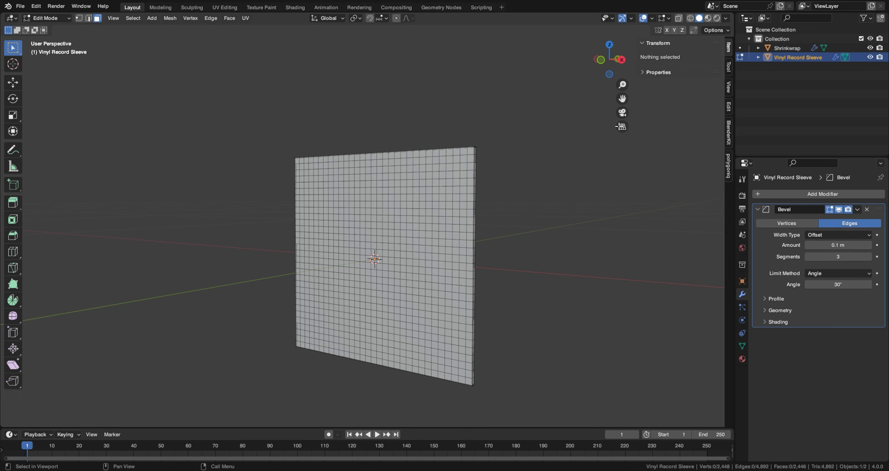
Grid-fill the open side edge of the Shrinkwrap mesh with new faces
key(Tab)
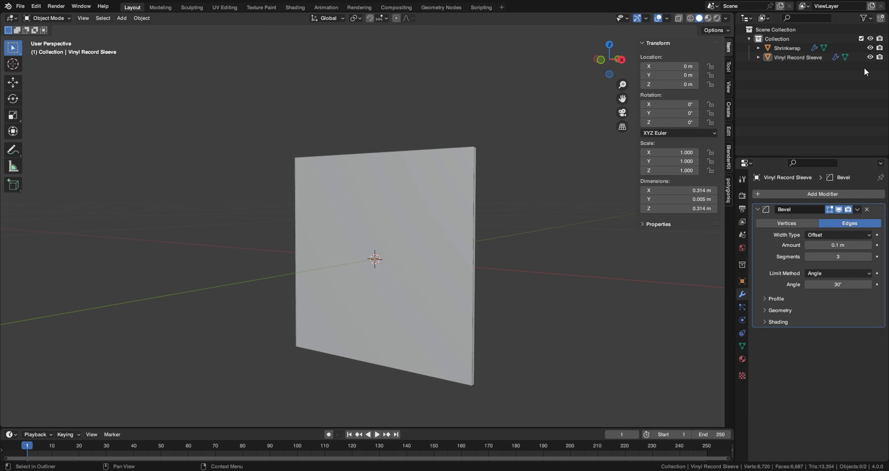
click(787, 47)
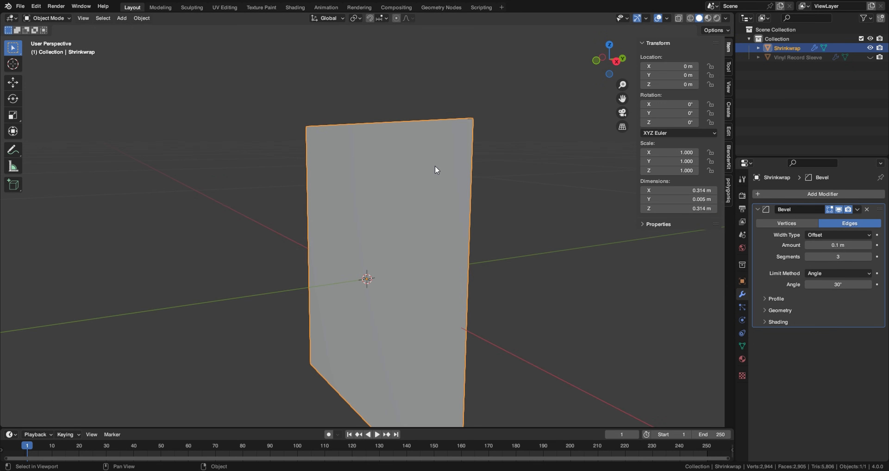
key(Tab)
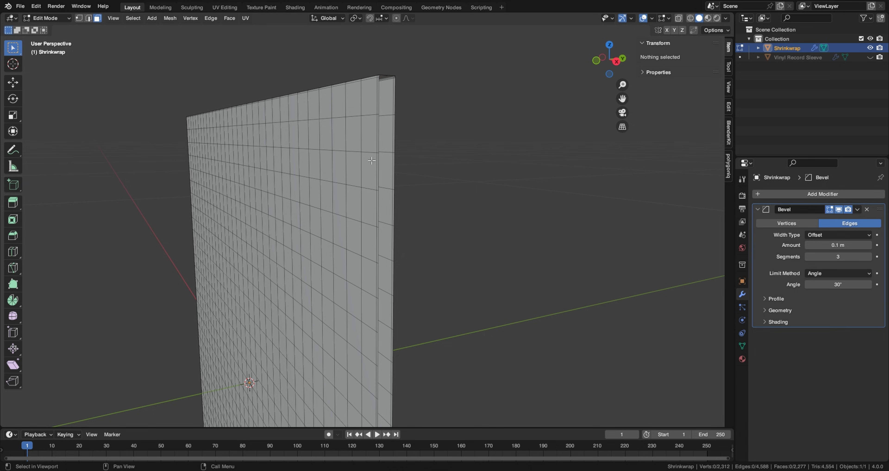
mouse_move(393, 110)
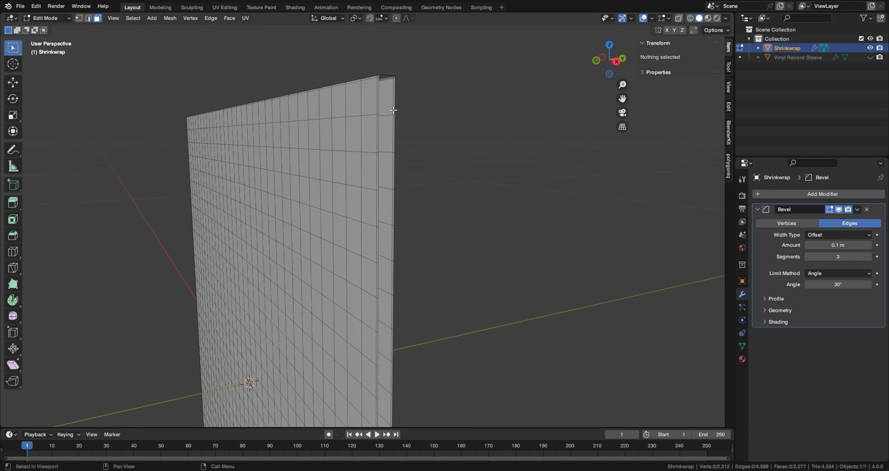
mouse_move(88, 33)
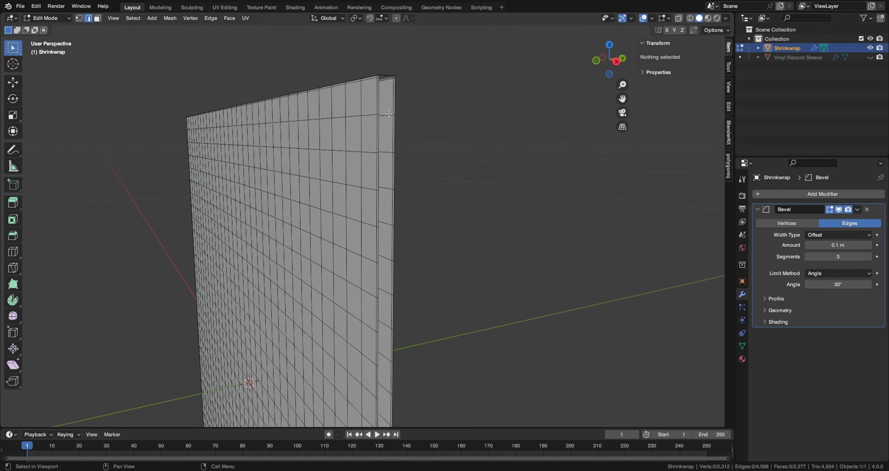
mouse_move(379, 101)
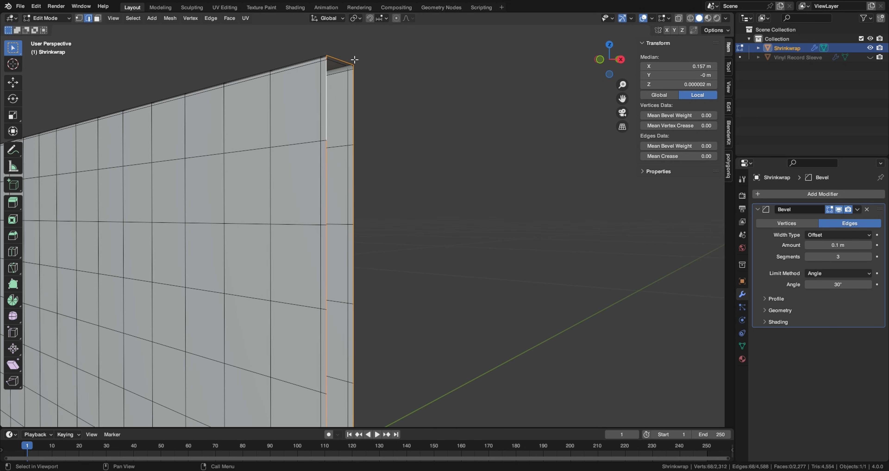
mouse_move(262, 89)
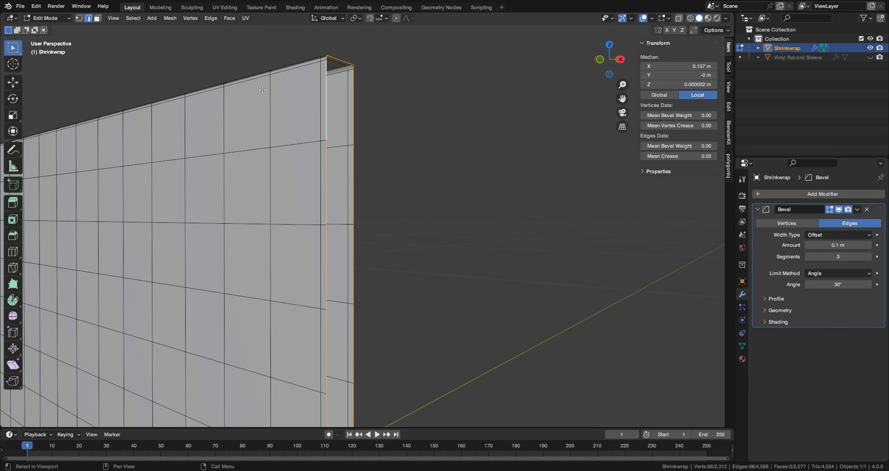
click(229, 17)
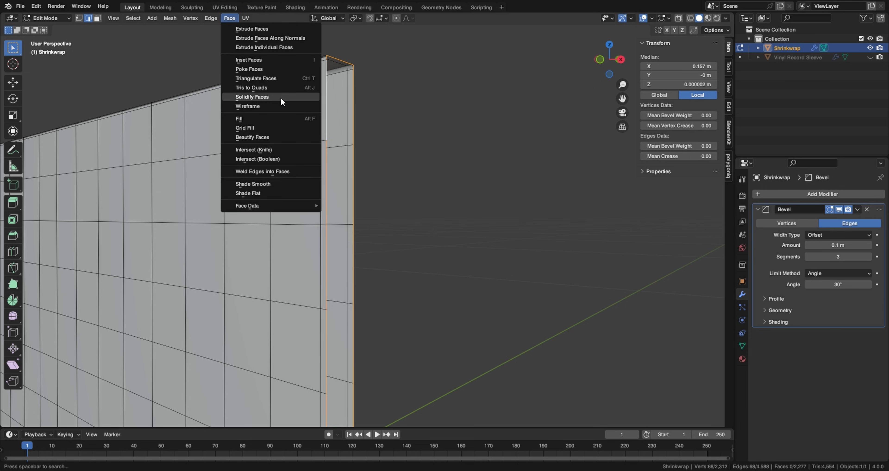
click(245, 128)
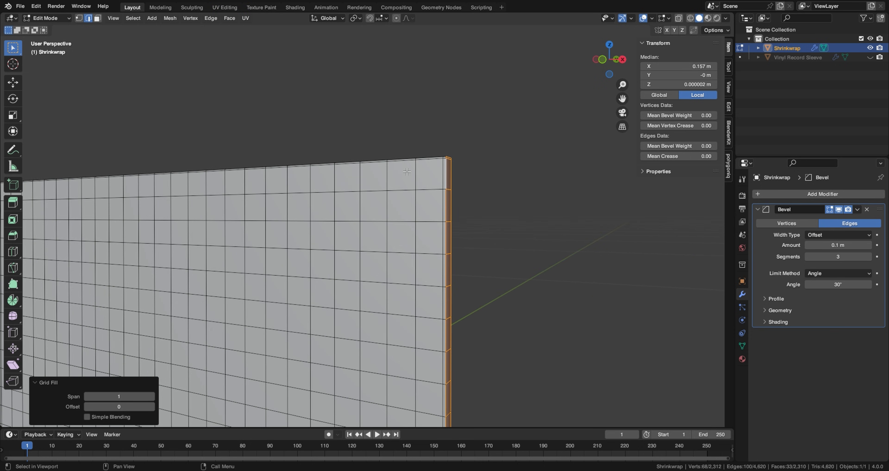
drag(406, 171, 359, 119)
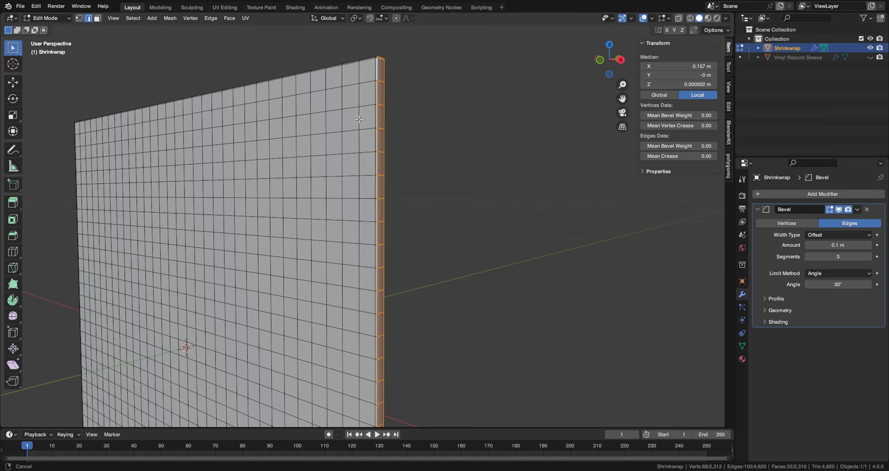
key(Tab)
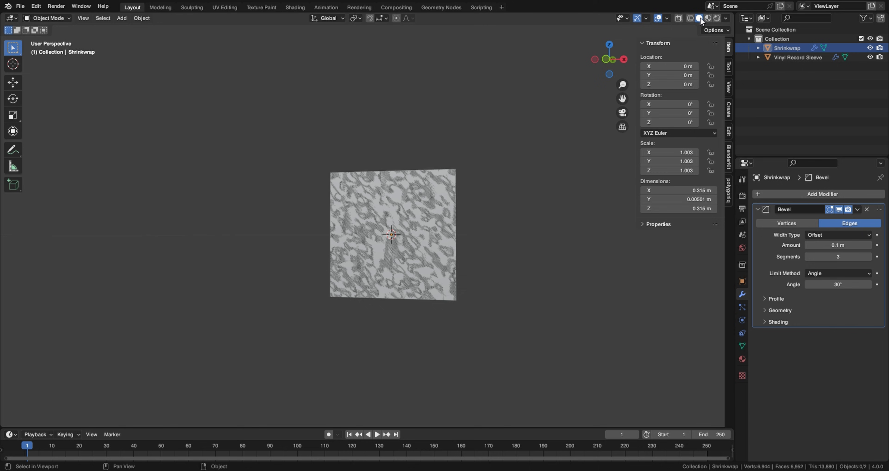
mouse_move(699, 19)
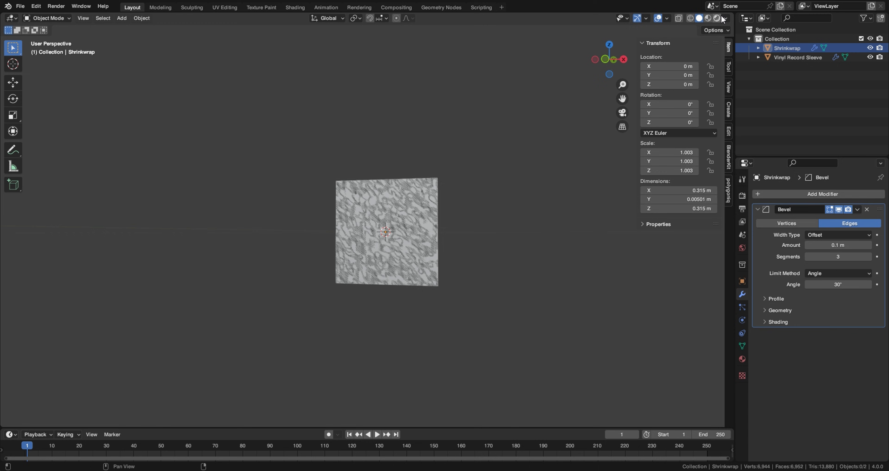
Change the viewport shading and hide the Shrinkwrap object, leaving the sleeve visible
click(715, 18)
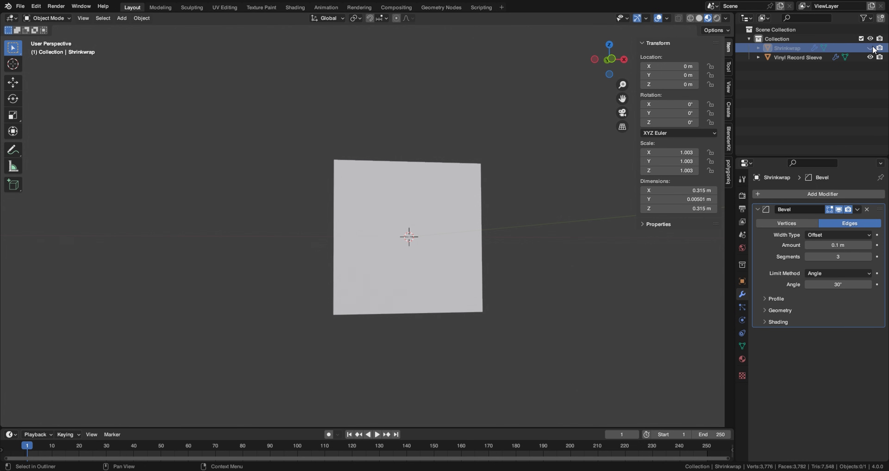
click(798, 58)
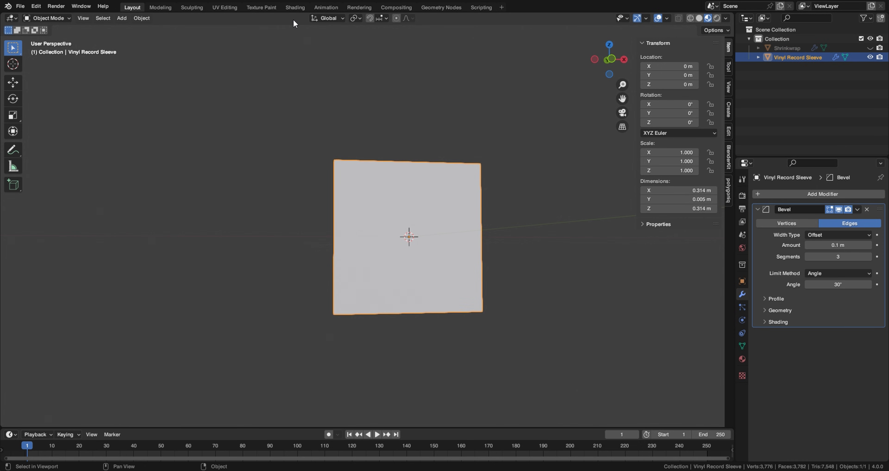
In the Shading workspace, lower the sleeve material's roughness to 0.150 and expand Specular
click(295, 7)
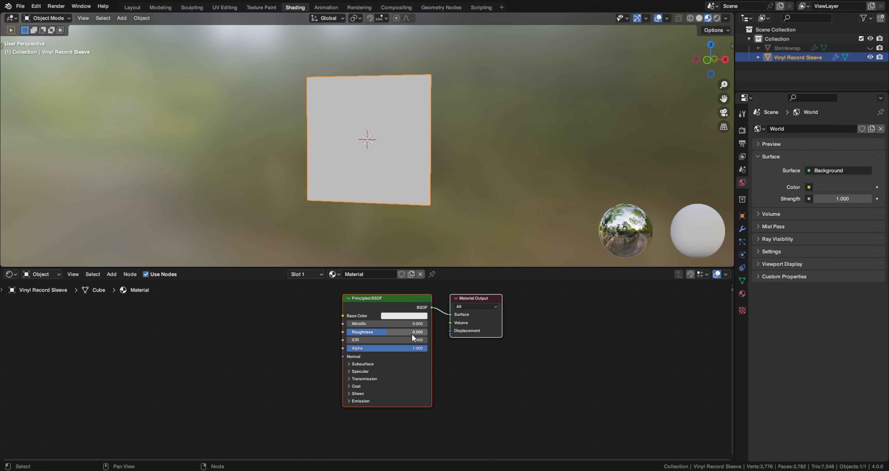
mouse_move(398, 340)
text(.15)
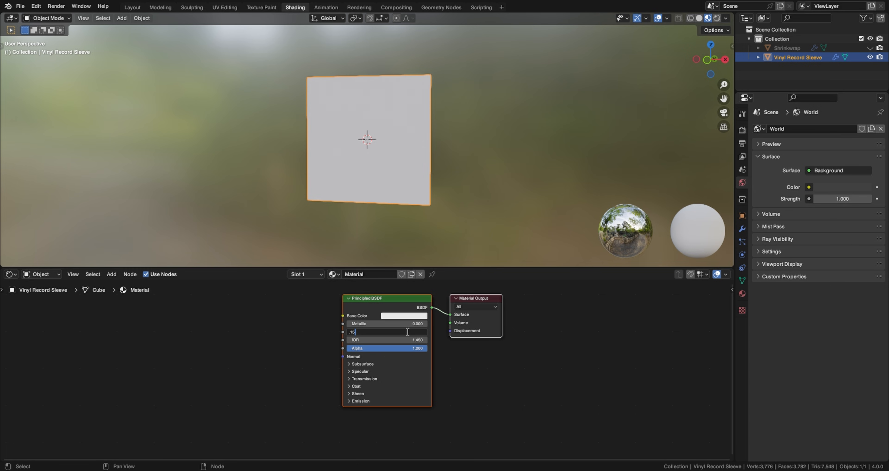
key(Return)
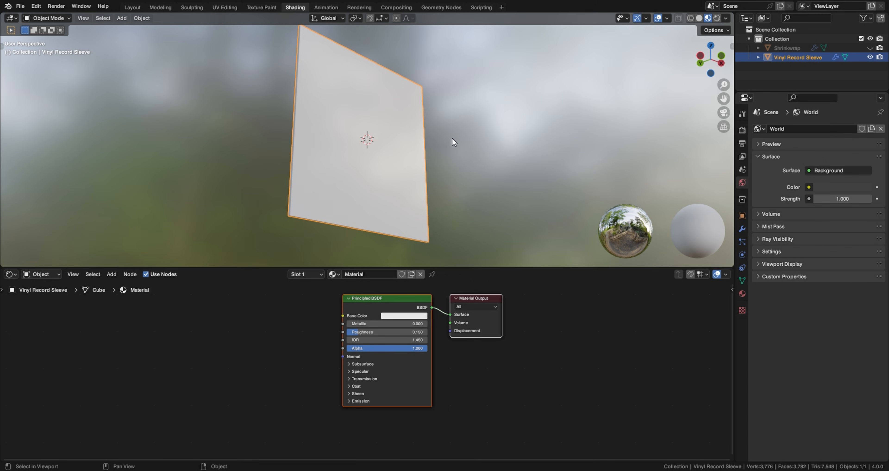
mouse_move(364, 375)
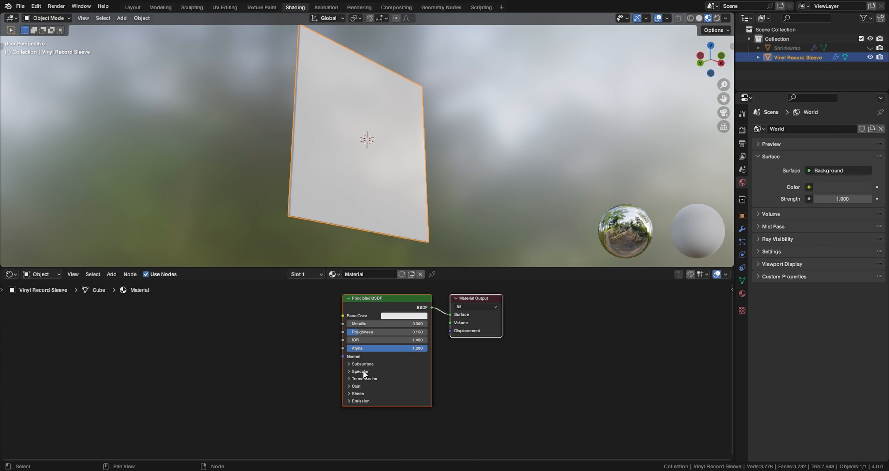
click(360, 371)
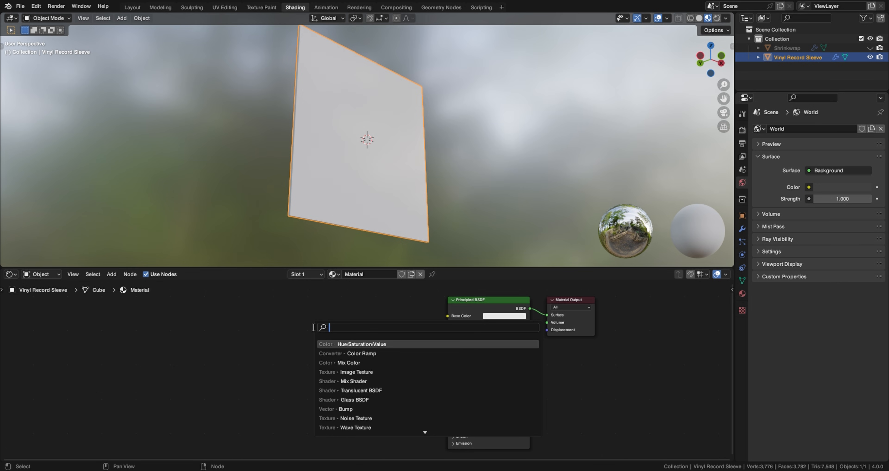
Add an Image Texture node wired into the material's Base Color
click(356, 372)
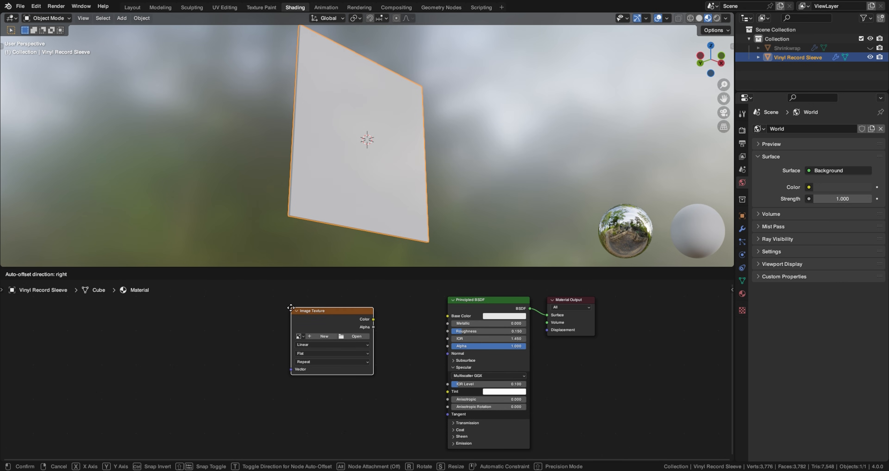
drag(373, 320, 439, 316)
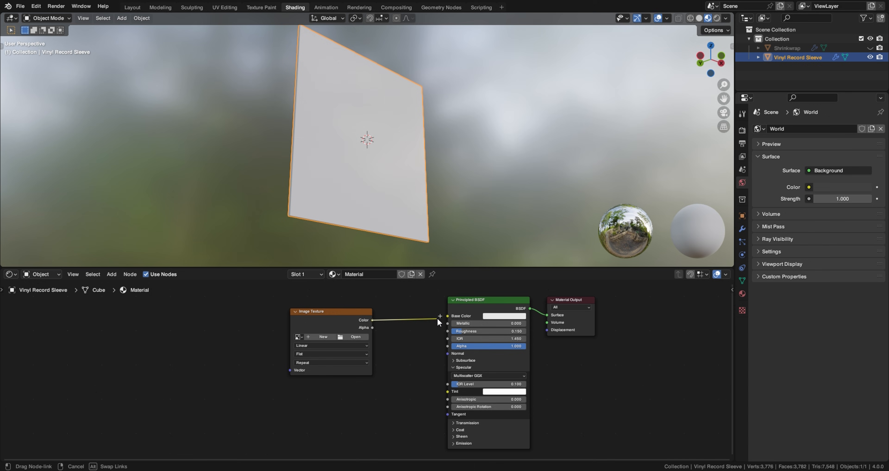
click(356, 336)
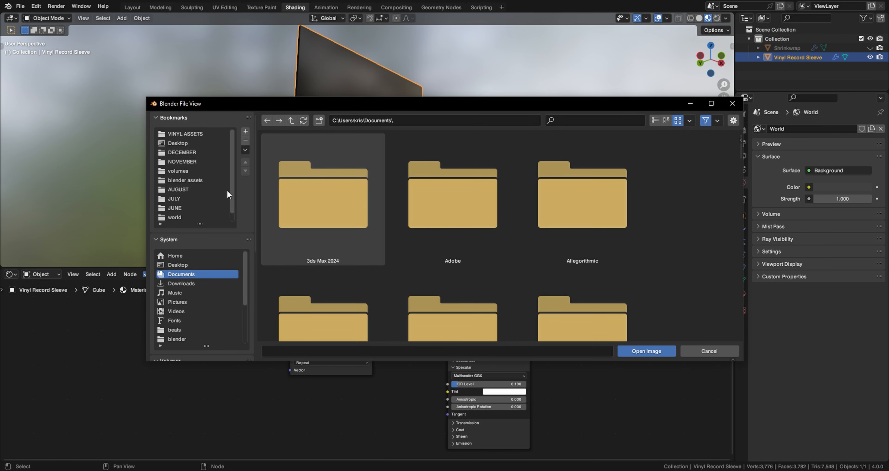
Load nc_cover_front.jpg from the VINYL ASSETS cover folder as the texture
click(185, 134)
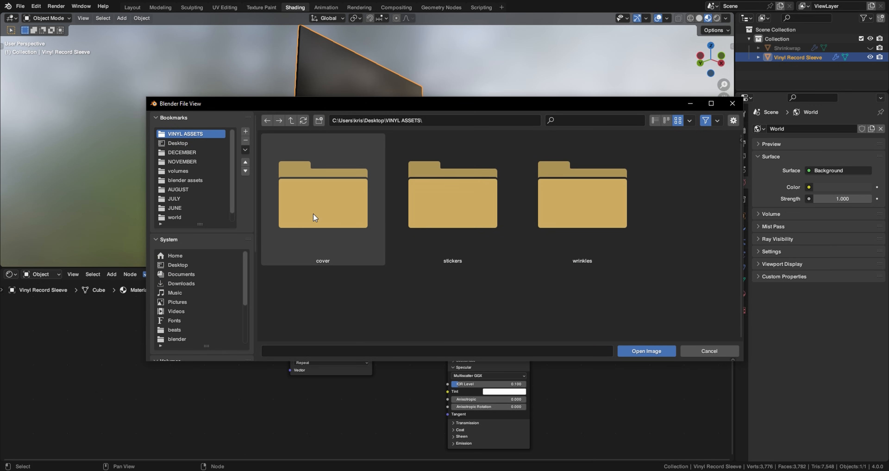
double_click(323, 196)
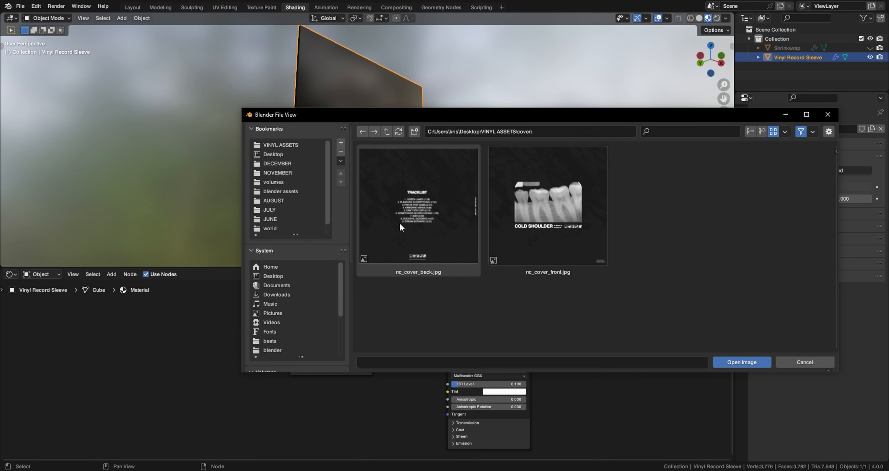
click(548, 205)
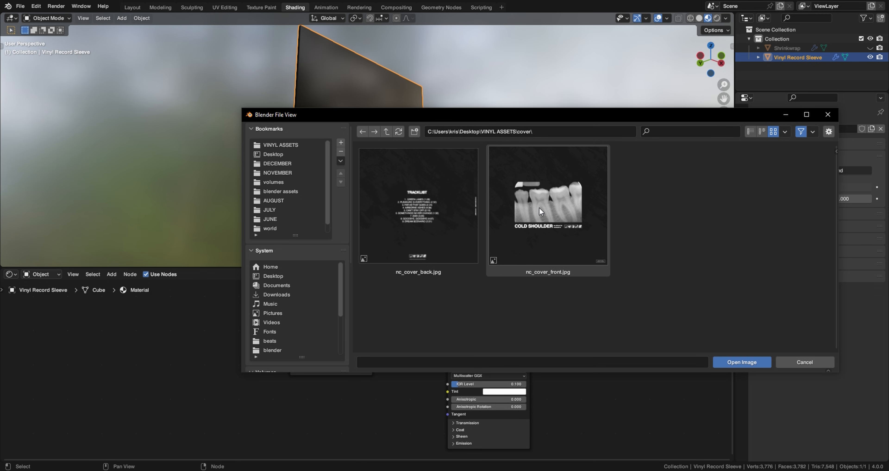
mouse_move(540, 222)
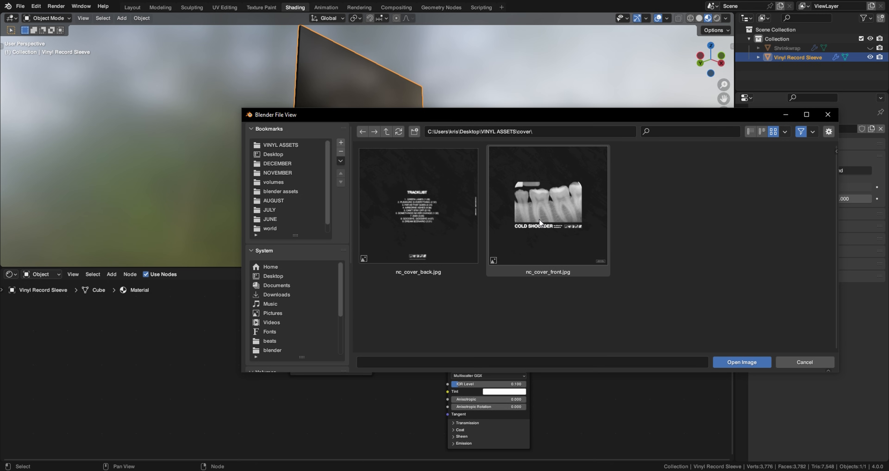
mouse_move(522, 241)
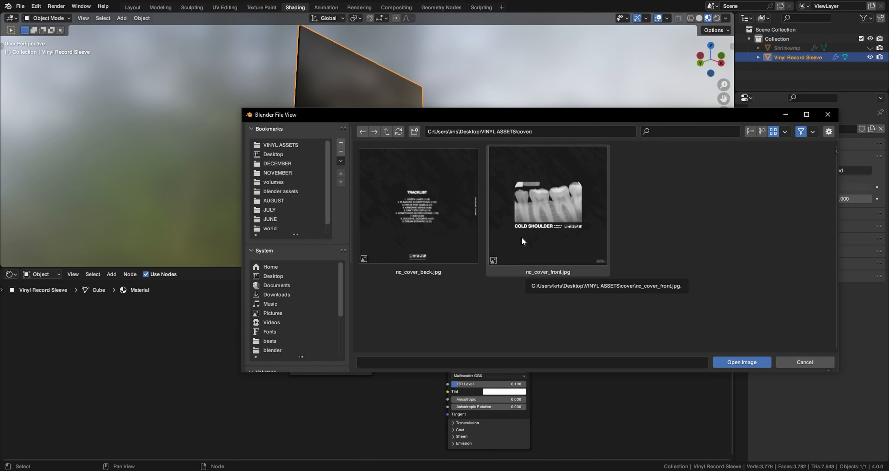
mouse_move(540, 190)
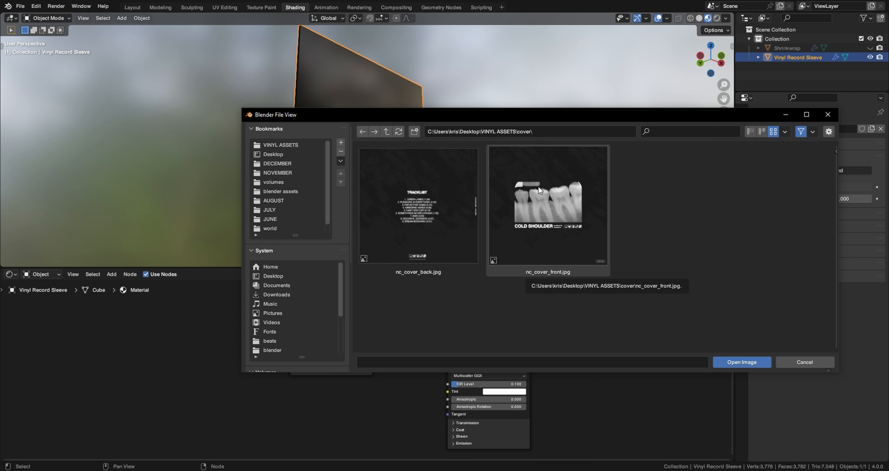
mouse_move(532, 220)
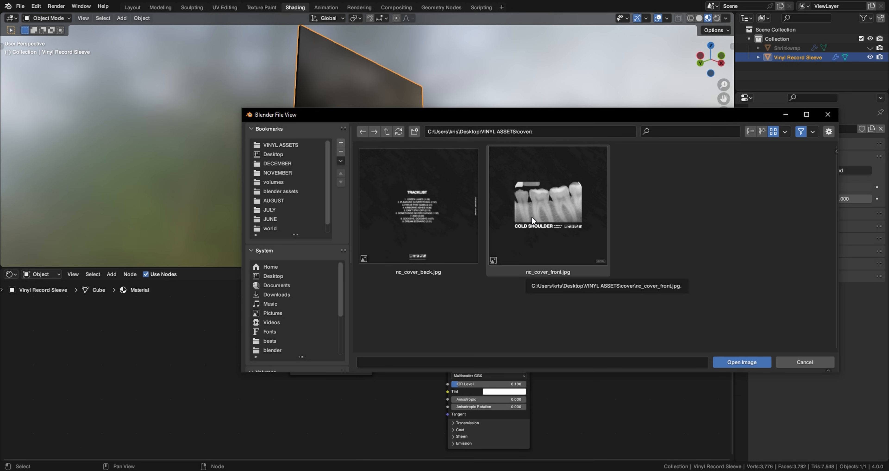
click(740, 363)
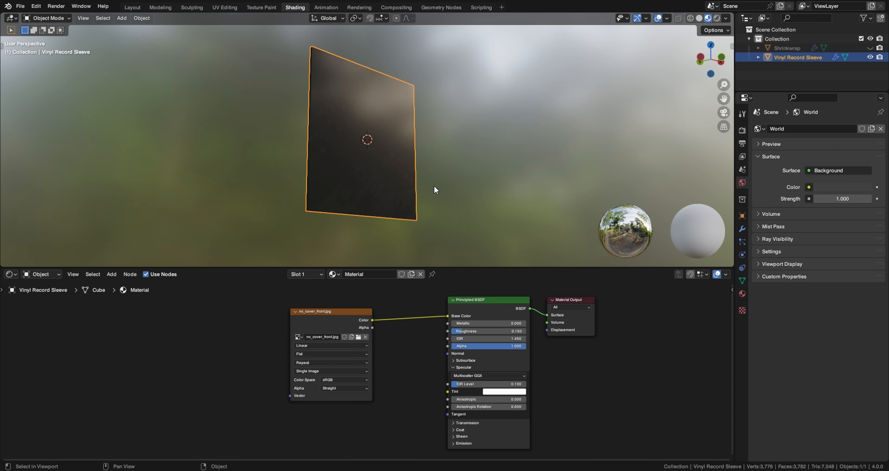
mouse_move(364, 158)
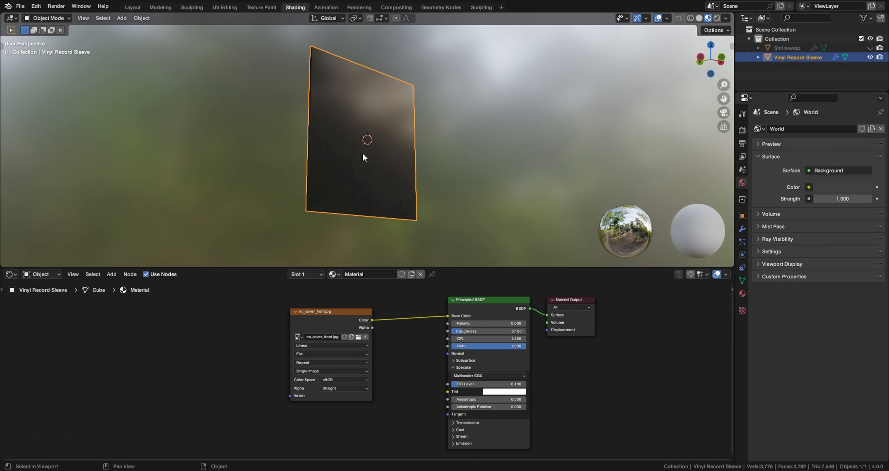
Switch to the UV Editing workspace with the sleeve selected for UV work
click(225, 8)
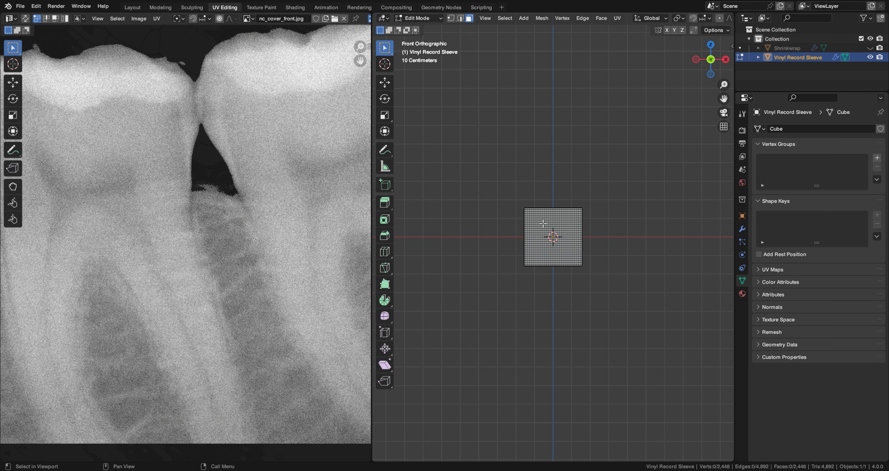
key(a)
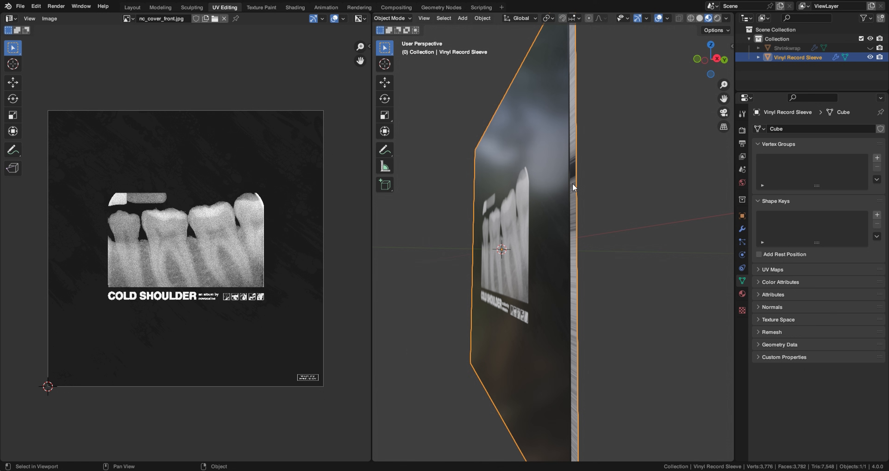
In Edit Mode, select the sleeve's front face using Select Similar
key(Tab)
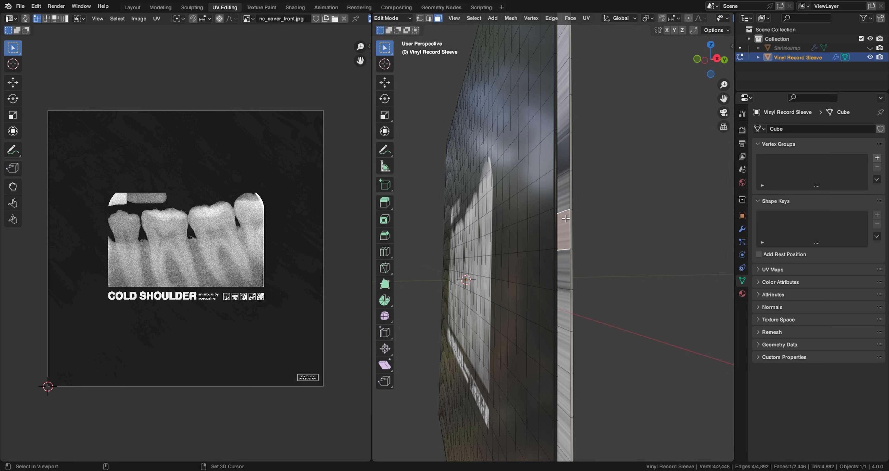
click(473, 18)
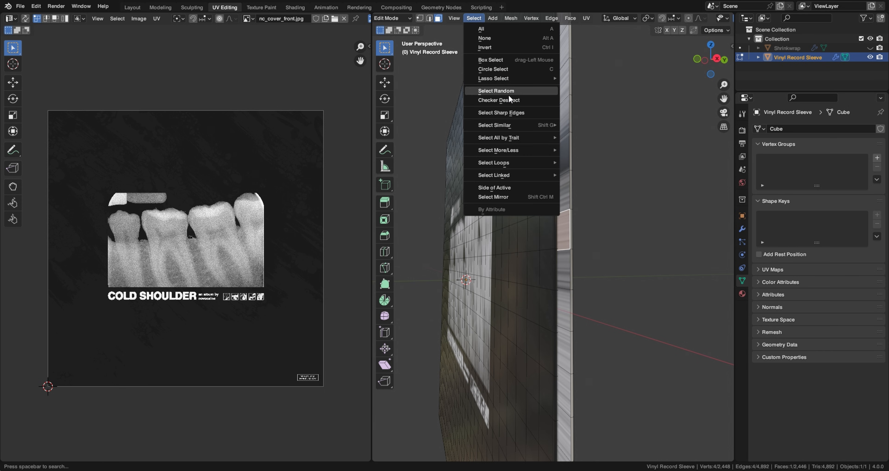
click(494, 125)
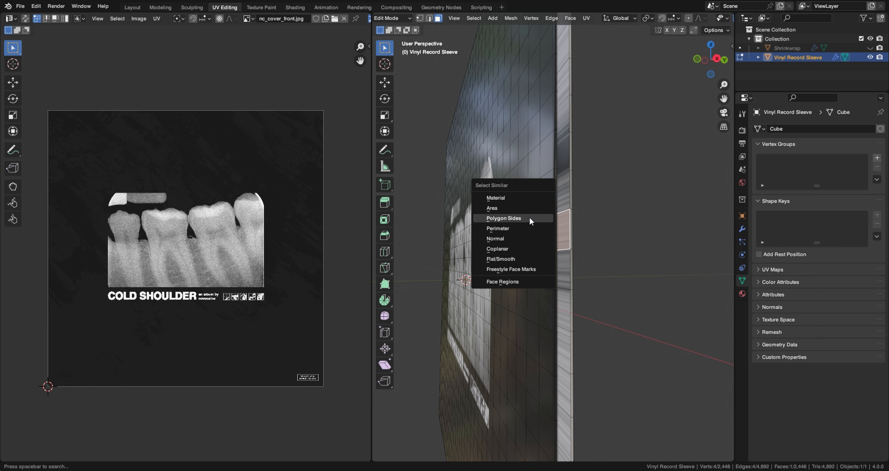
click(503, 218)
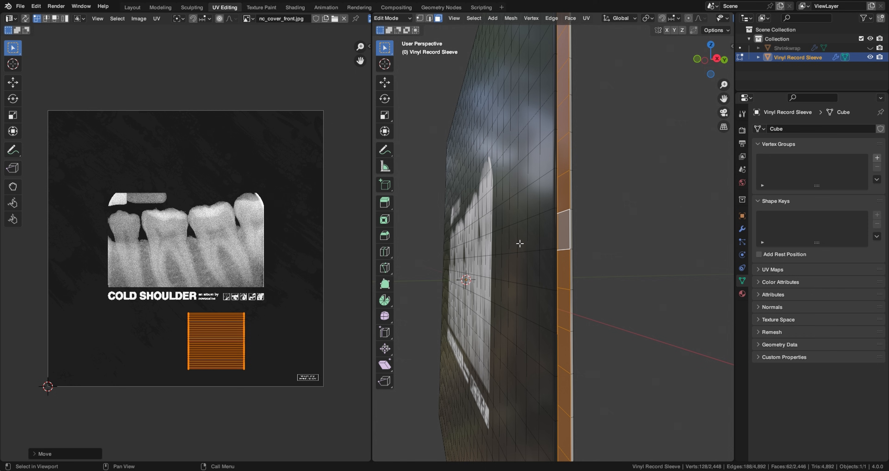
mouse_move(563, 237)
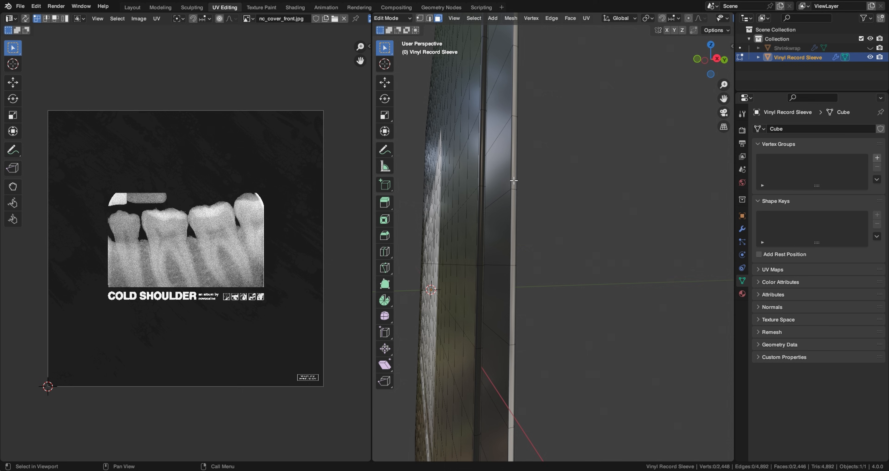
mouse_move(515, 192)
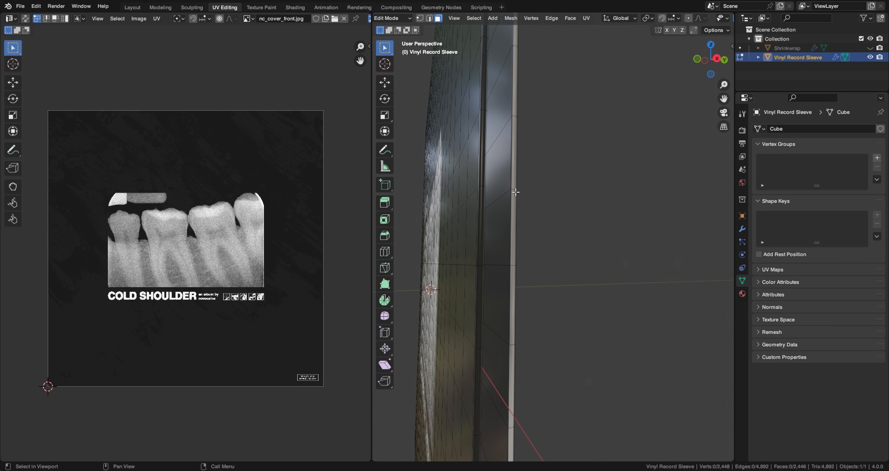
Unwrap the selected faces with Cube Projection so the cover art maps squarely
click(510, 194)
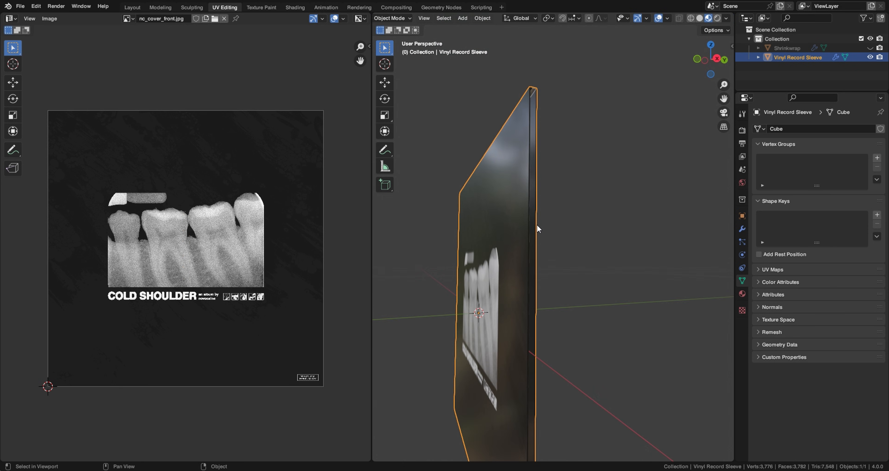
key(Tab)
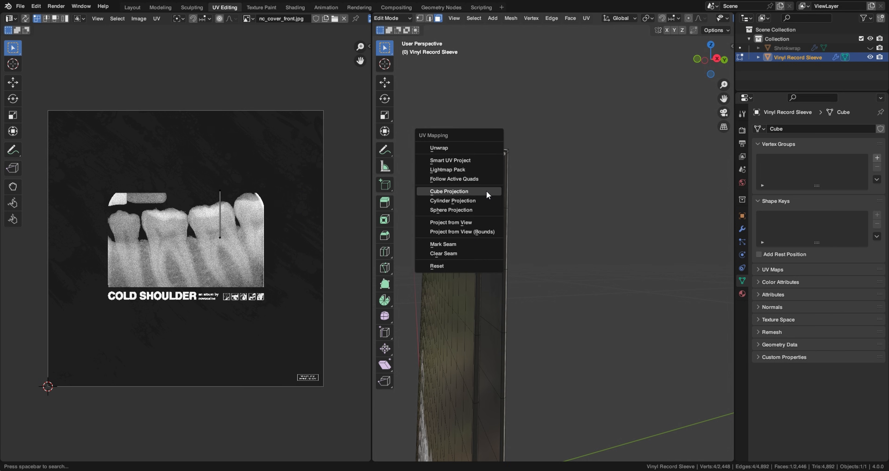
click(449, 191)
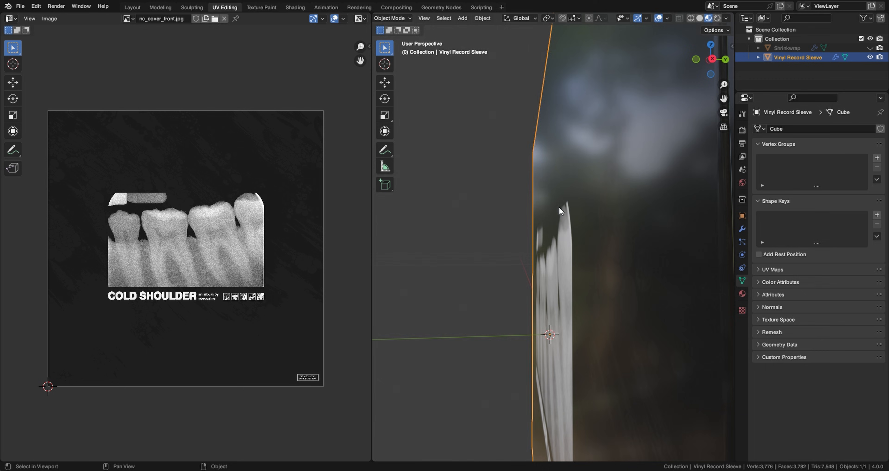
key(Tab)
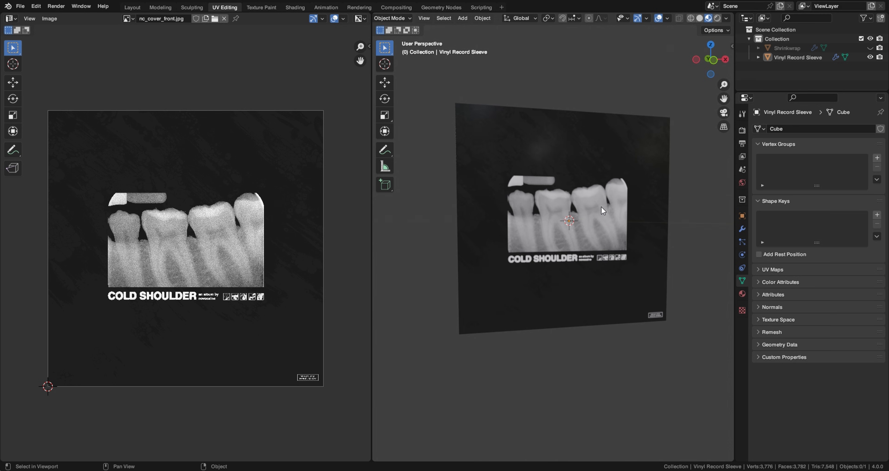
mouse_move(546, 227)
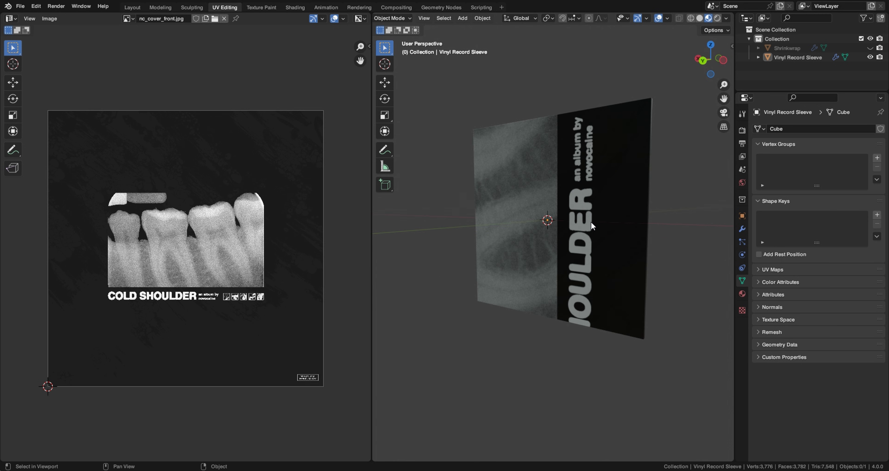
mouse_move(562, 205)
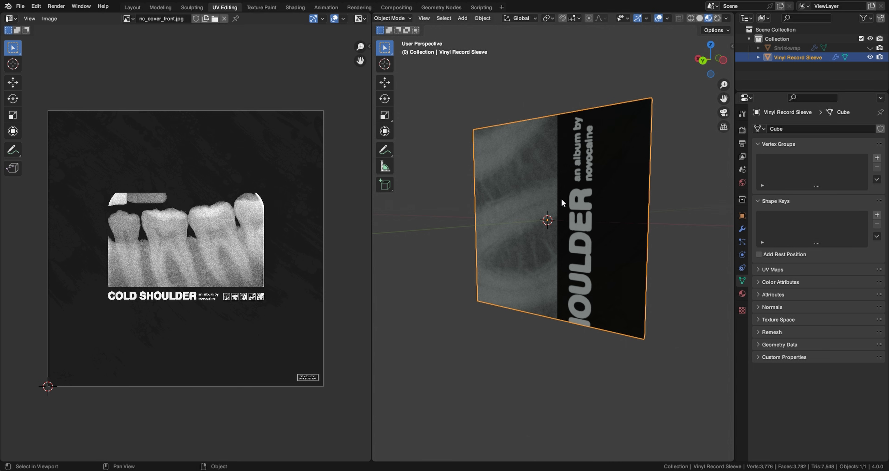
Rename the sleeve's existing material to Front Cover and select the back face
click(742, 294)
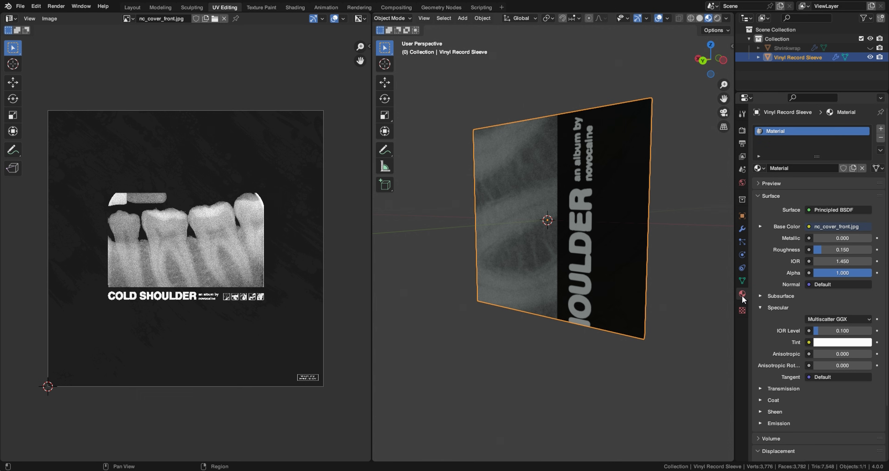
double_click(800, 168)
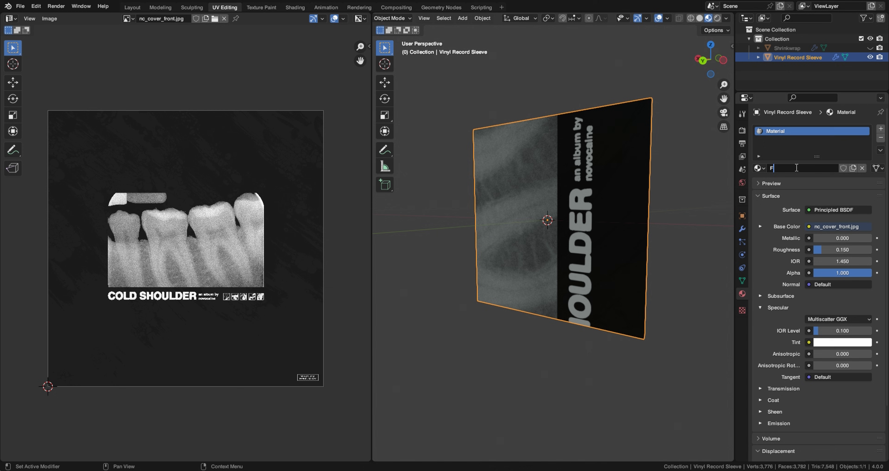
text(Front Cover)
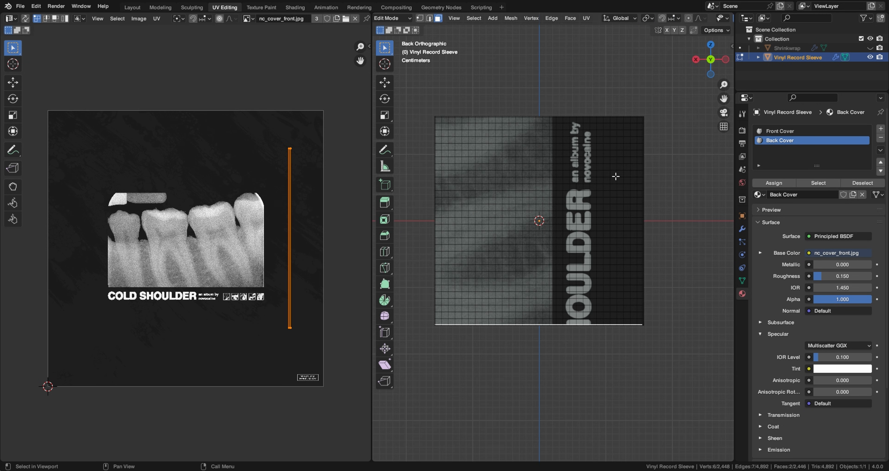
mouse_move(434, 111)
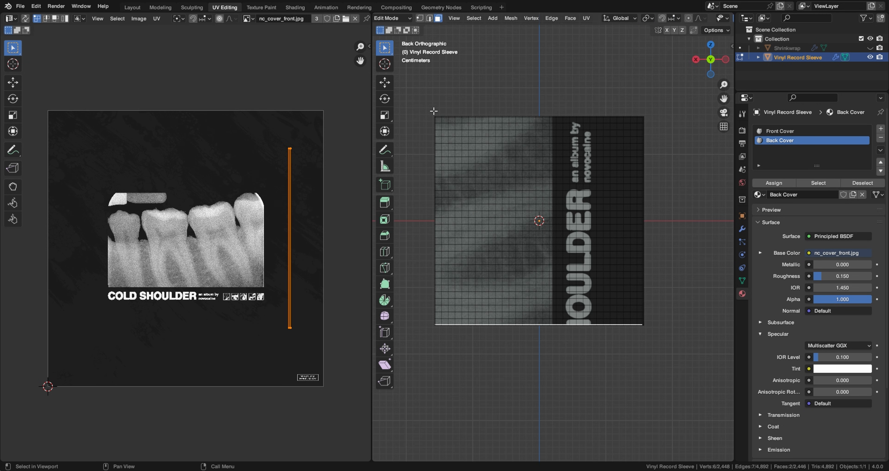
click(773, 183)
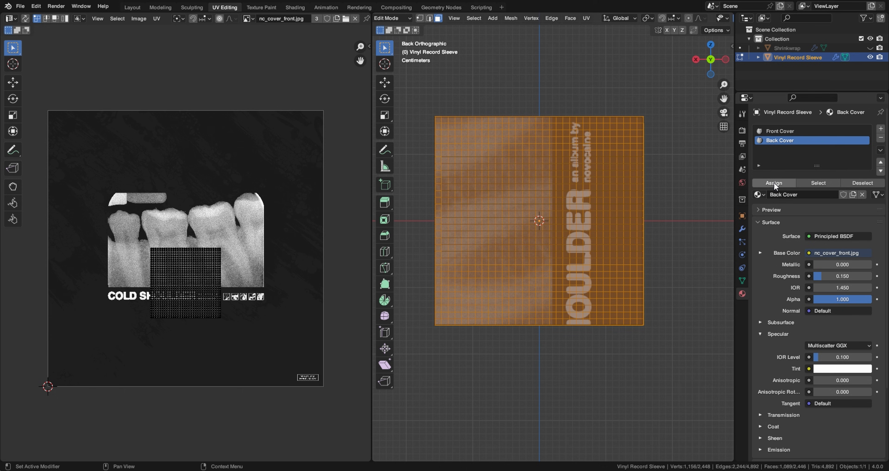
mouse_move(762, 256)
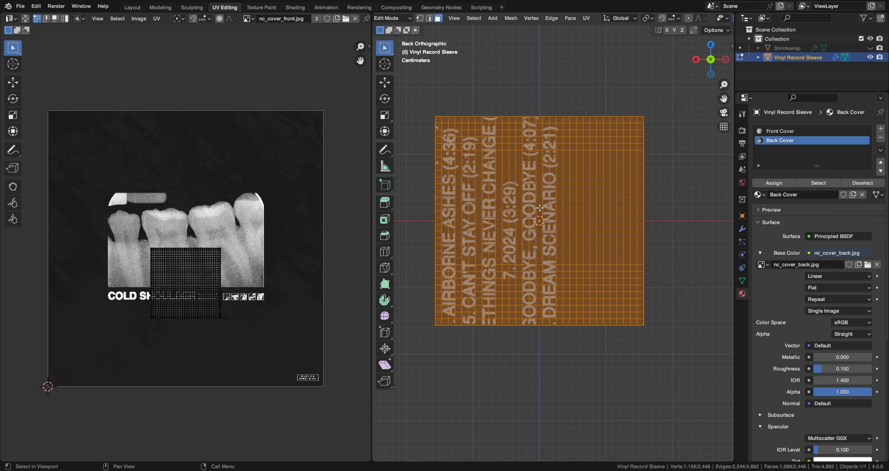
mouse_move(539, 206)
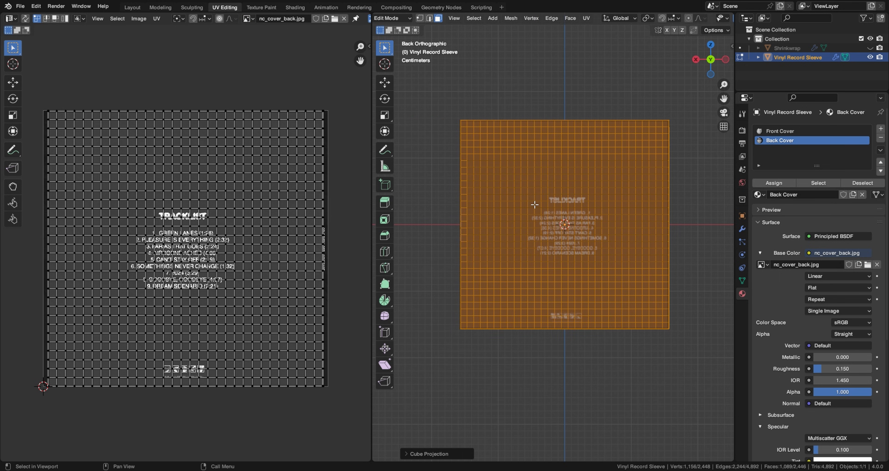
Select all faces sharing the back normal and assign them the Back Cover tracklist material
key(Tab)
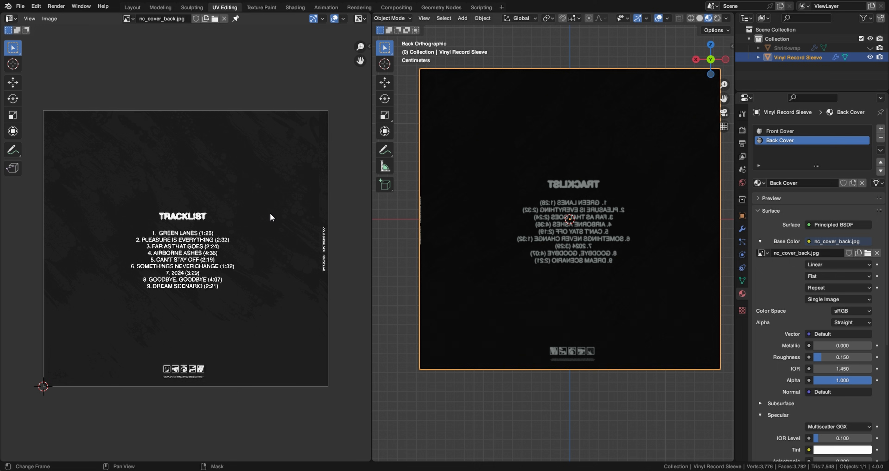
key(Tab)
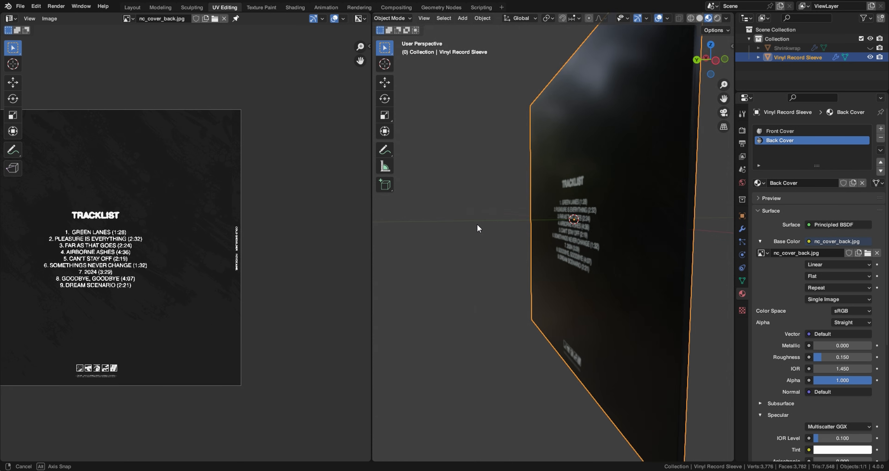
key(Tab)
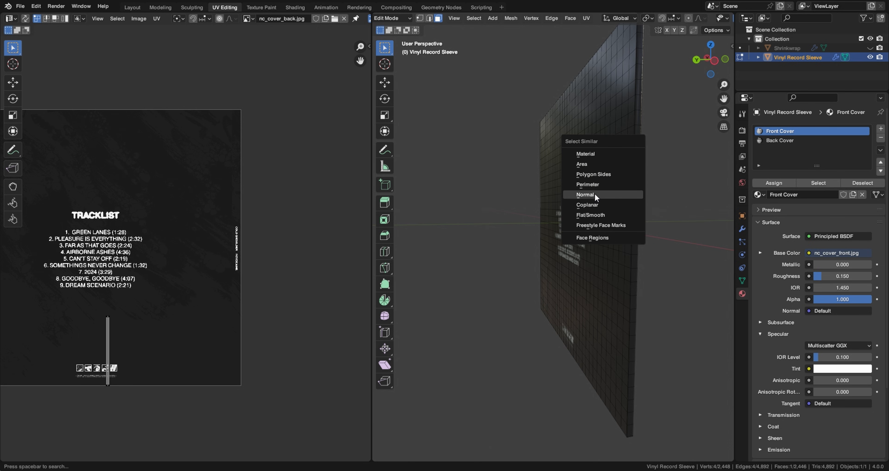
click(584, 195)
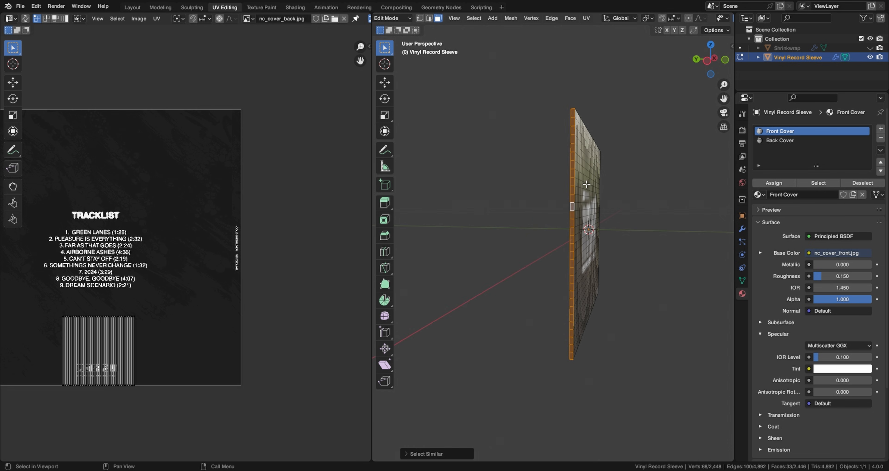
click(780, 140)
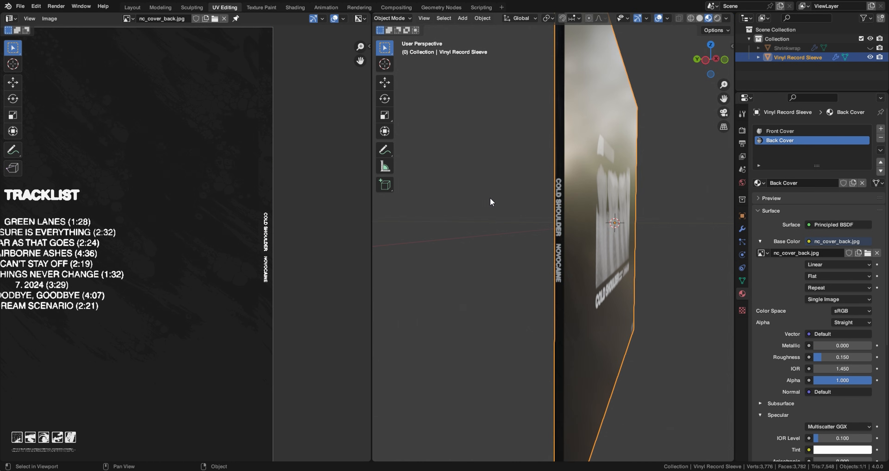
key(Tab)
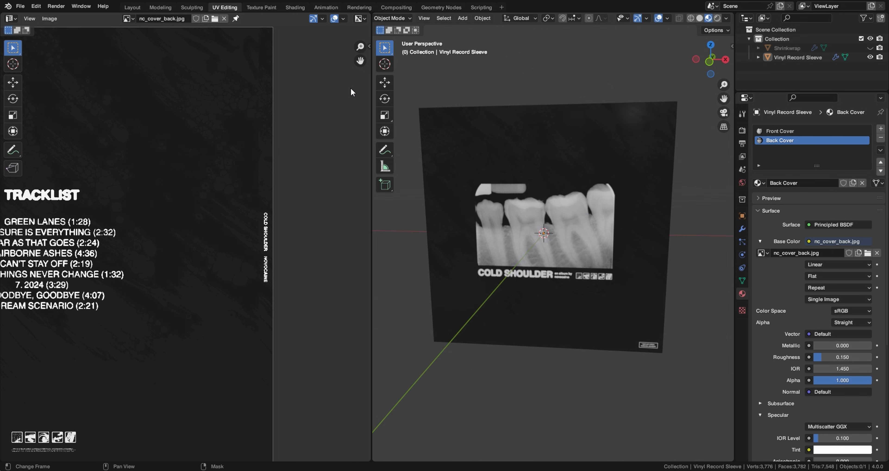
Create a new material on the Shrinkwrap object in the Shading workspace
click(295, 8)
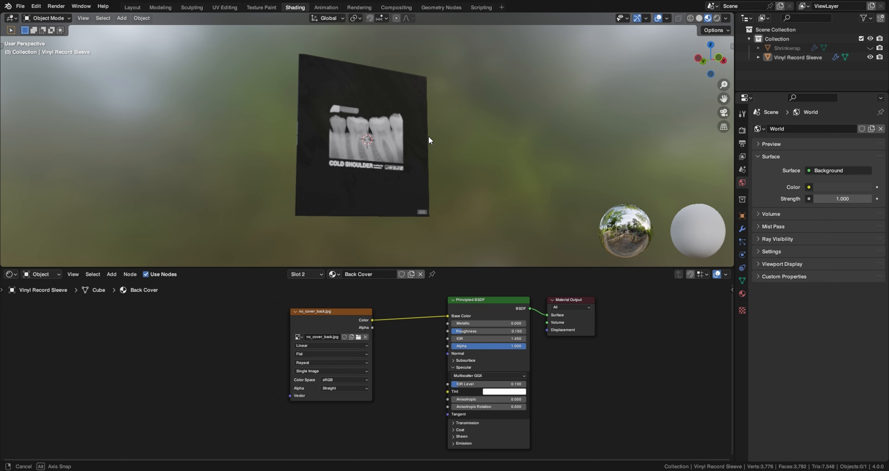
click(869, 48)
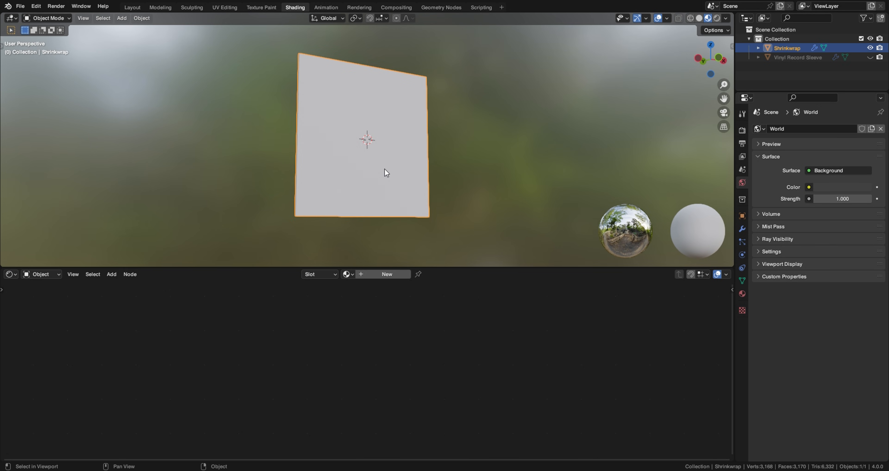
click(387, 274)
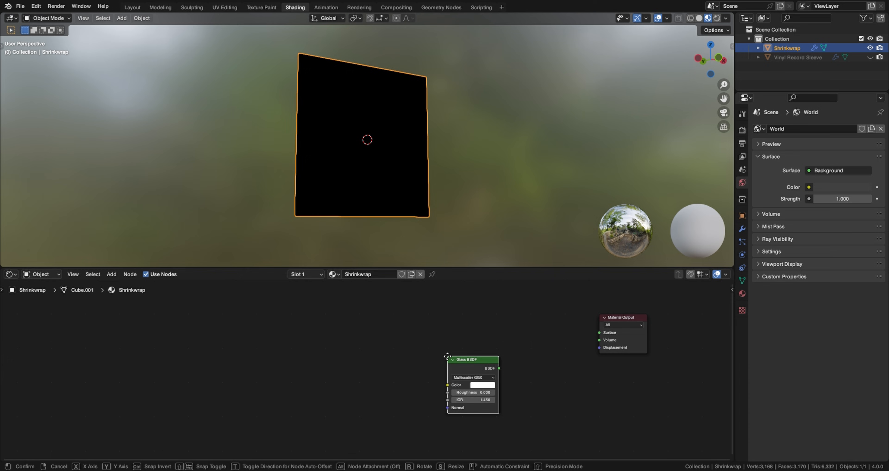
Add Translucent BSDF and Mix Shader nodes, wire them with the glass shader to the output
text(Tr)
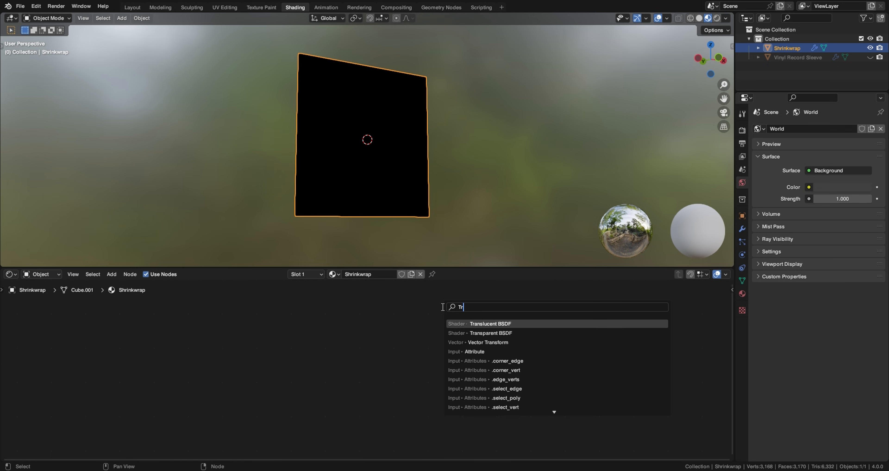
click(489, 324)
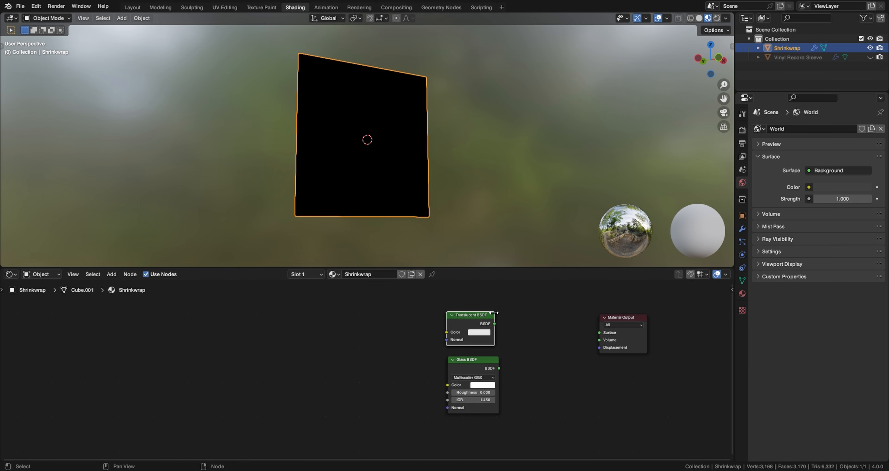
text(Mi)
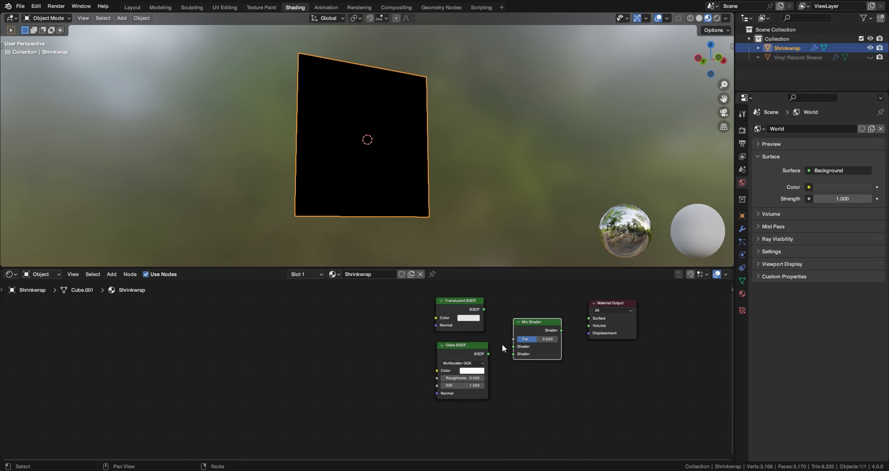
drag(483, 309, 497, 330)
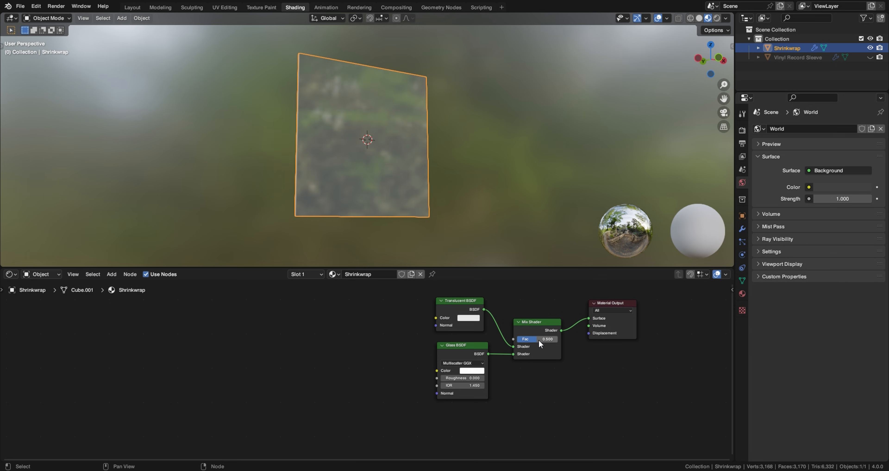
drag(536, 338, 547, 339)
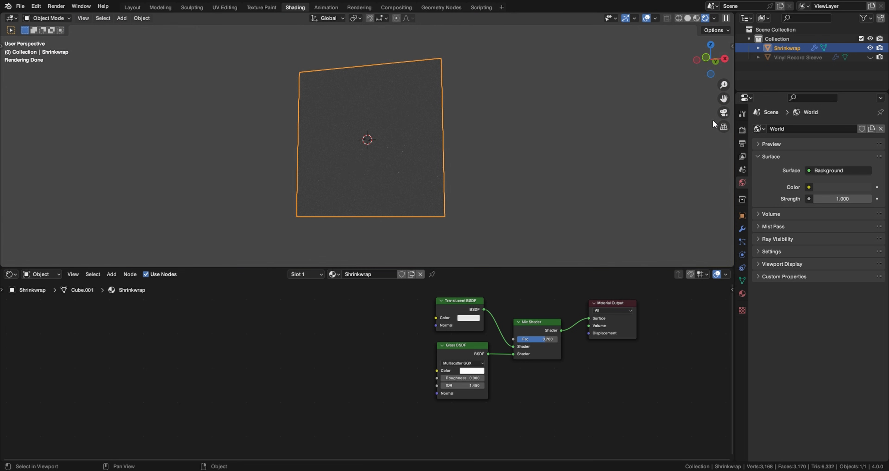
click(715, 18)
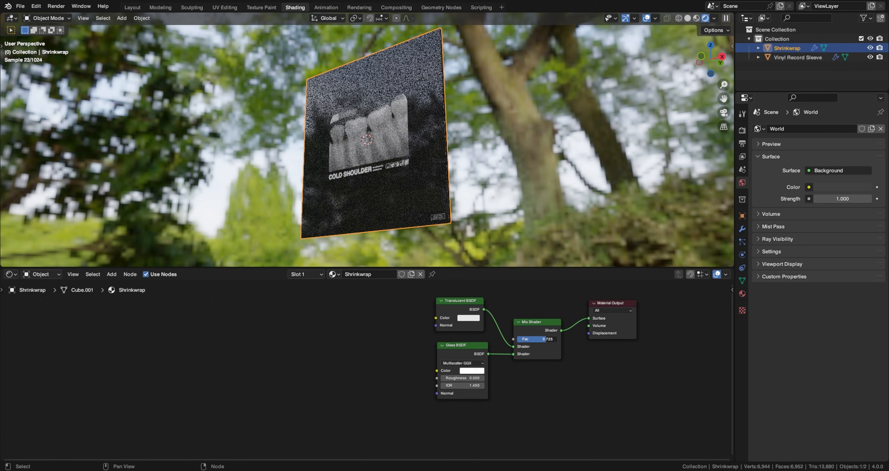
Set the Mix Shader factor to exactly 0.700
double_click(536, 339)
text(0.589)
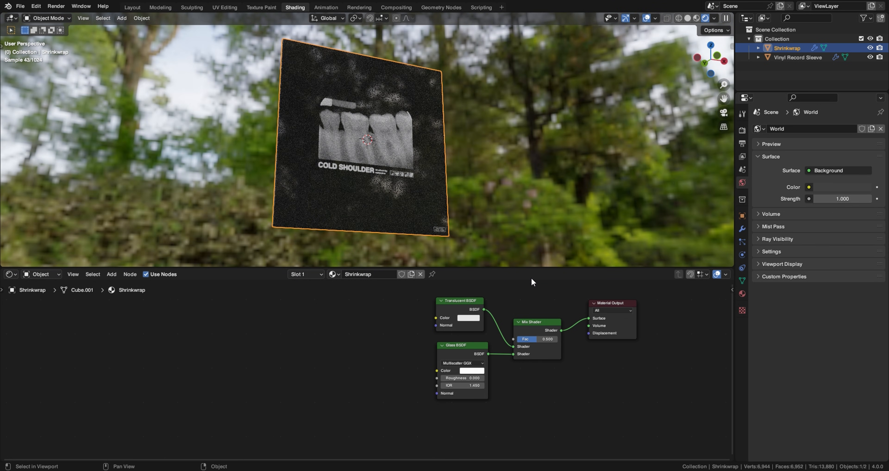
double_click(536, 339)
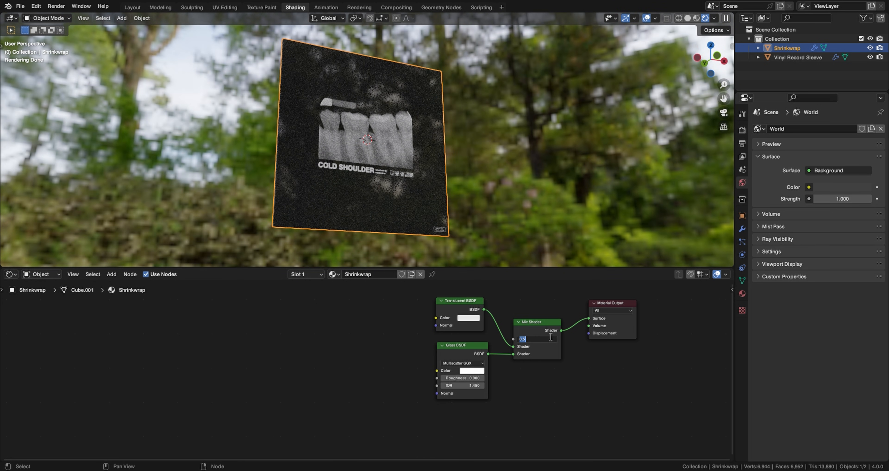
text(0.700)
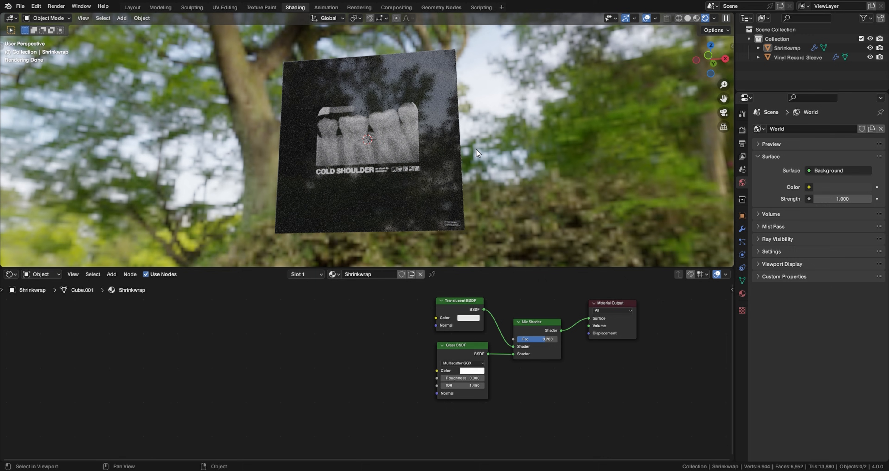
mouse_move(474, 162)
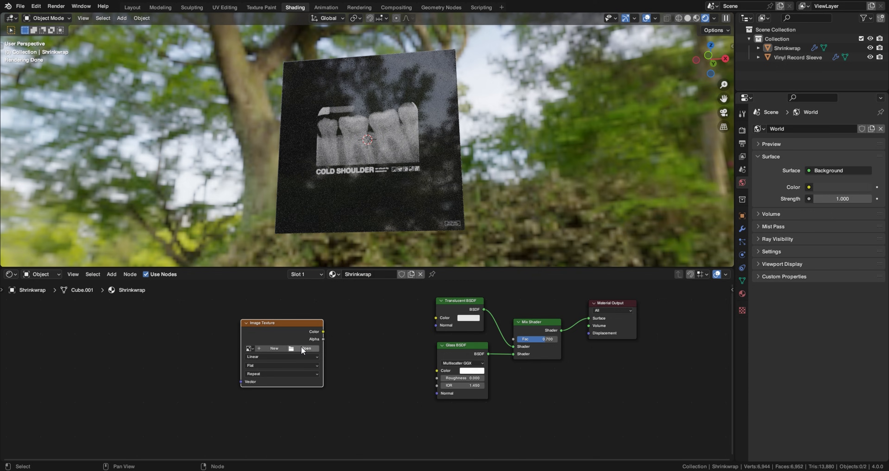
Load nc_wrinkles_1.jpg from the wrinkles folder and feed its Color into Glass BSDF Roughness
click(291, 348)
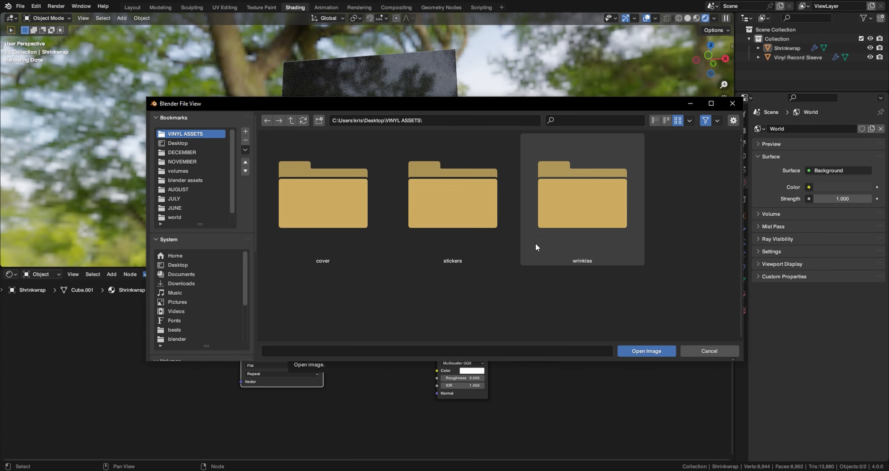
double_click(582, 194)
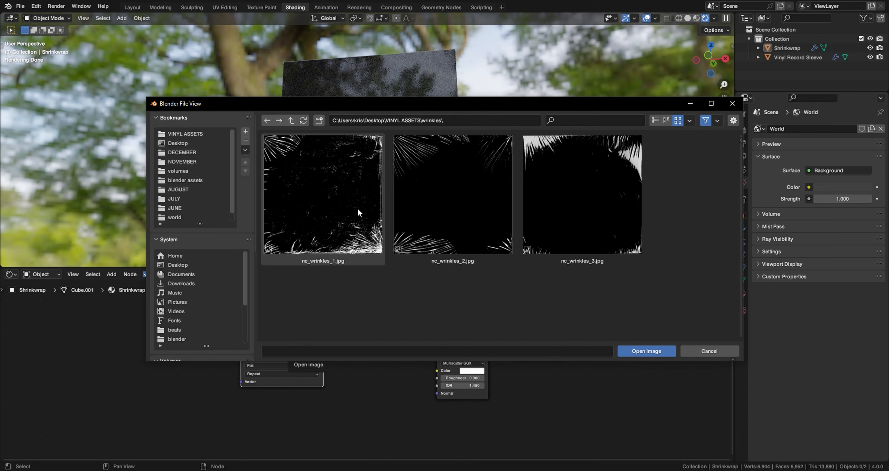
click(452, 194)
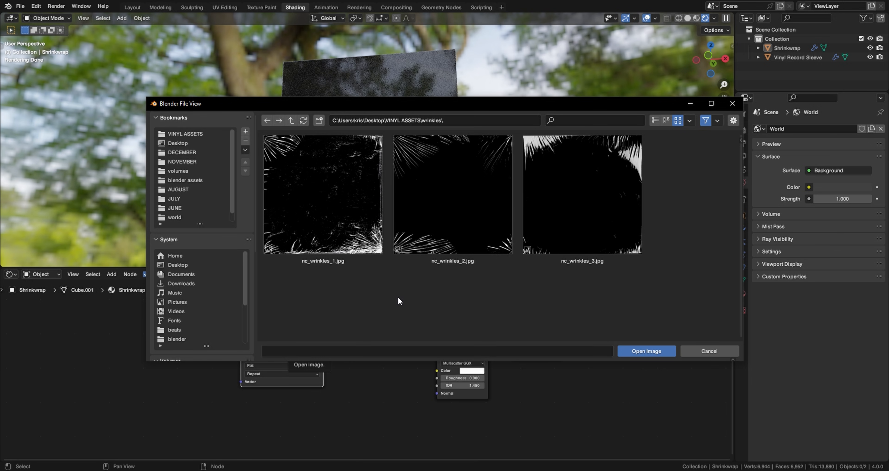
mouse_move(392, 289)
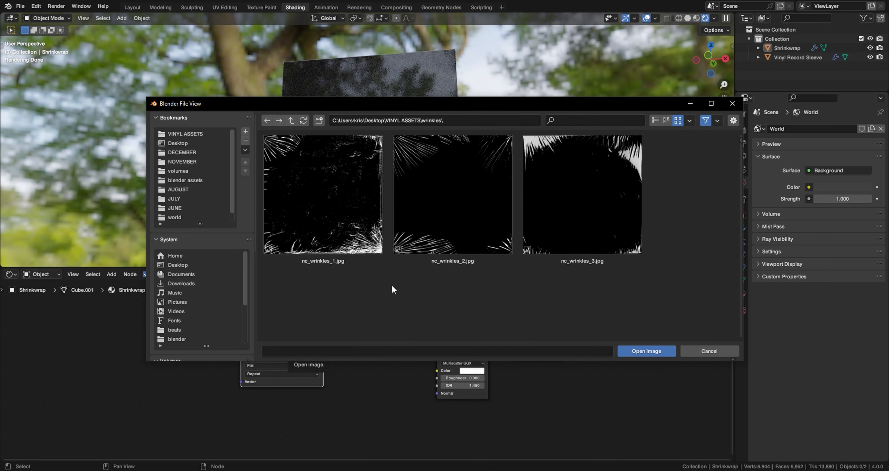
click(452, 194)
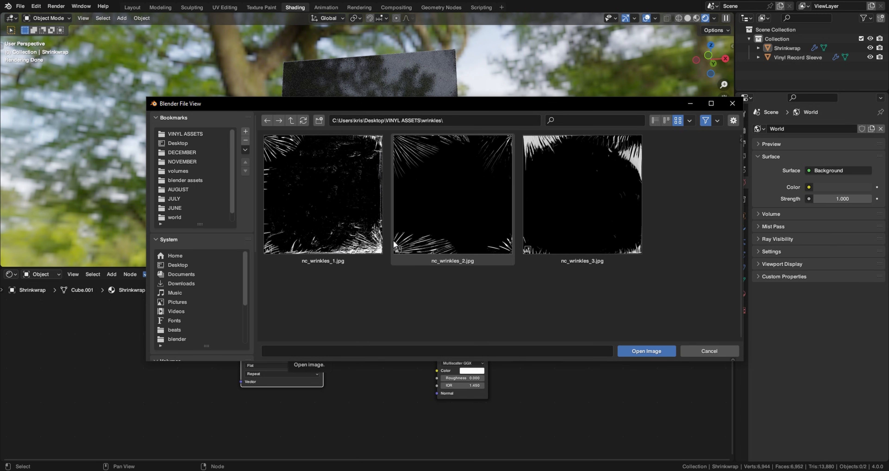
mouse_move(394, 245)
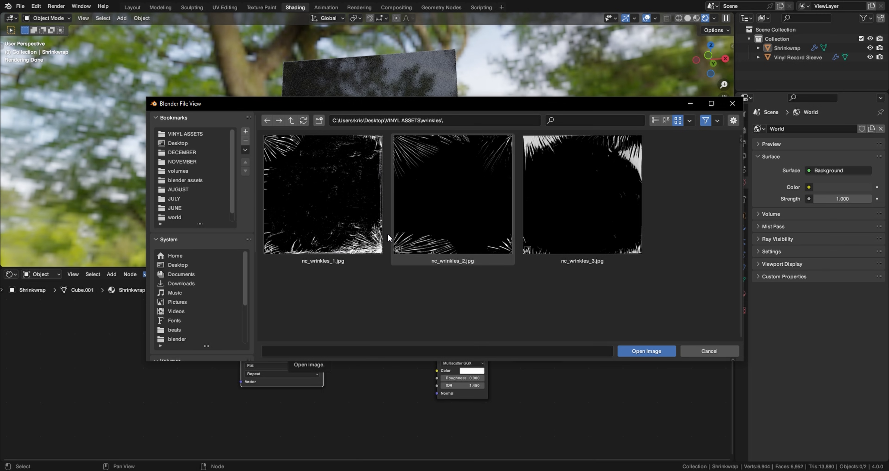
click(582, 192)
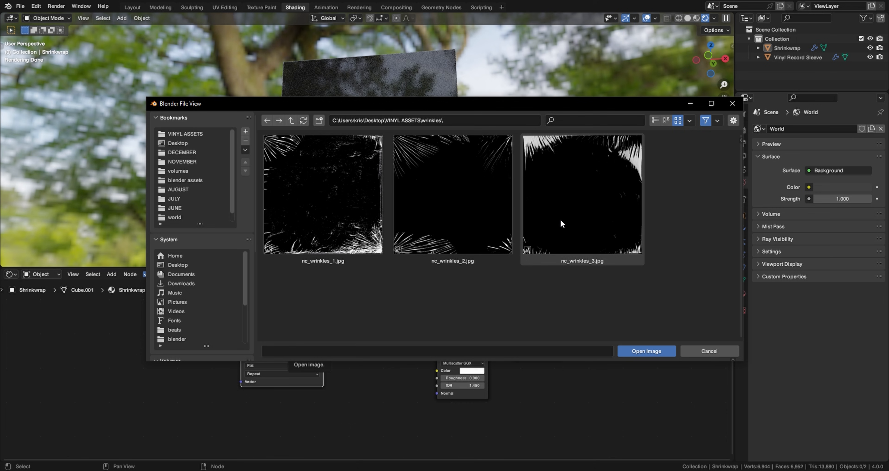
click(322, 194)
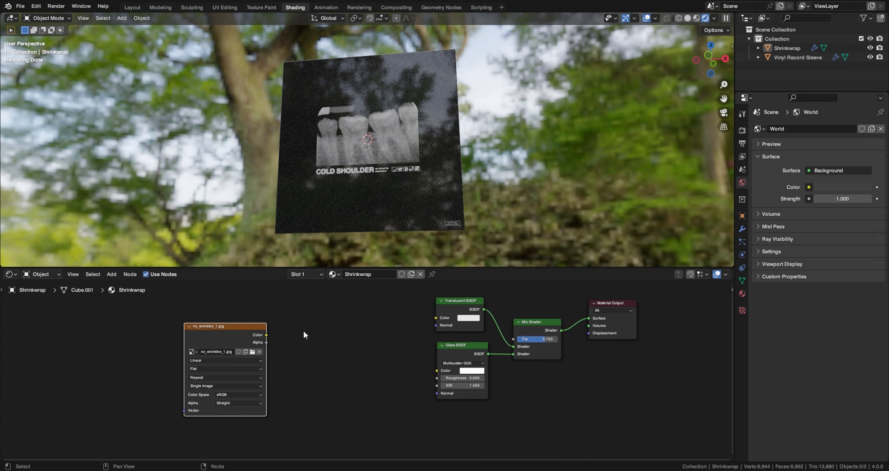
drag(265, 334, 401, 375)
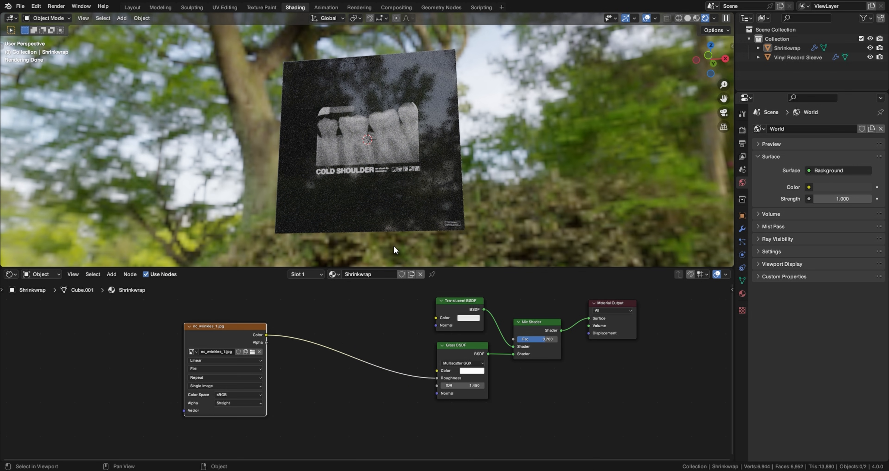
mouse_move(490, 246)
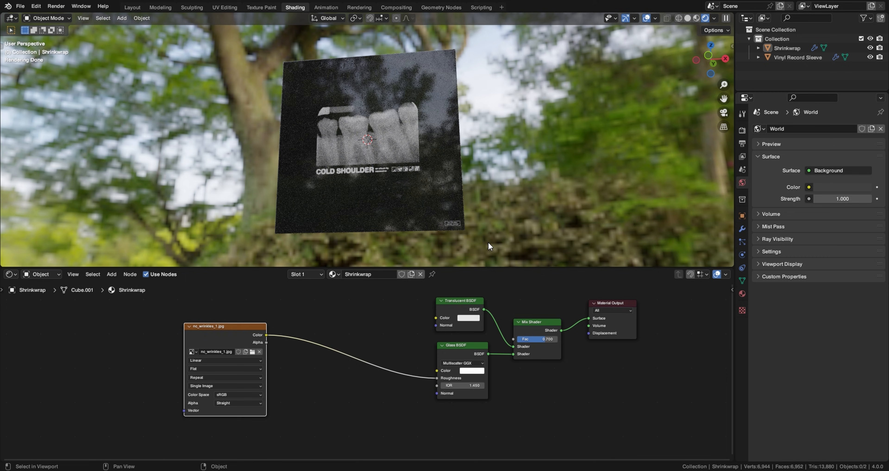
mouse_move(306, 108)
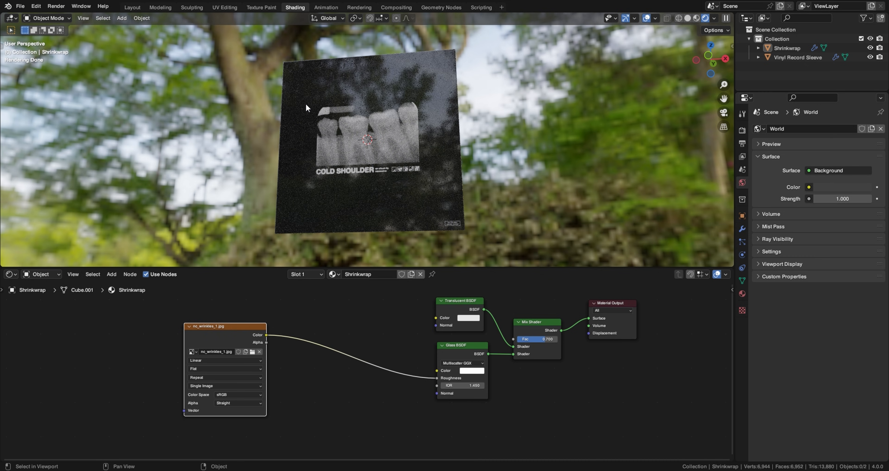
Visit the UV Editing workspace, then return to Shading to see the wrinkle creases render
click(224, 7)
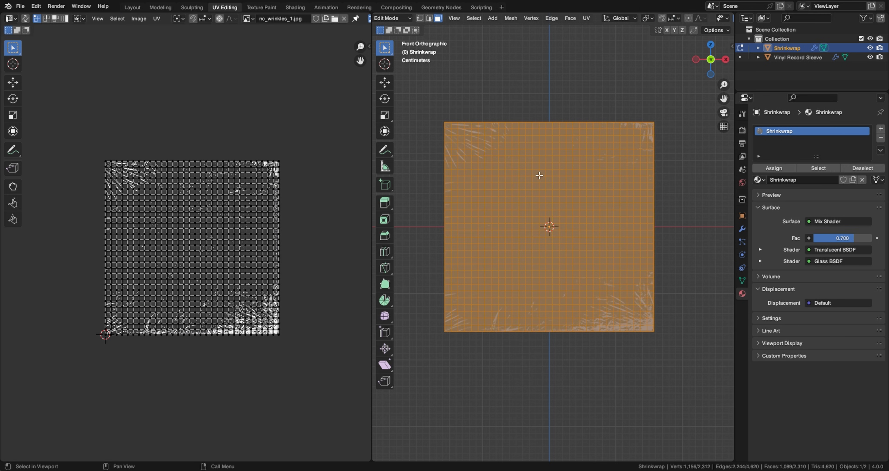
click(295, 7)
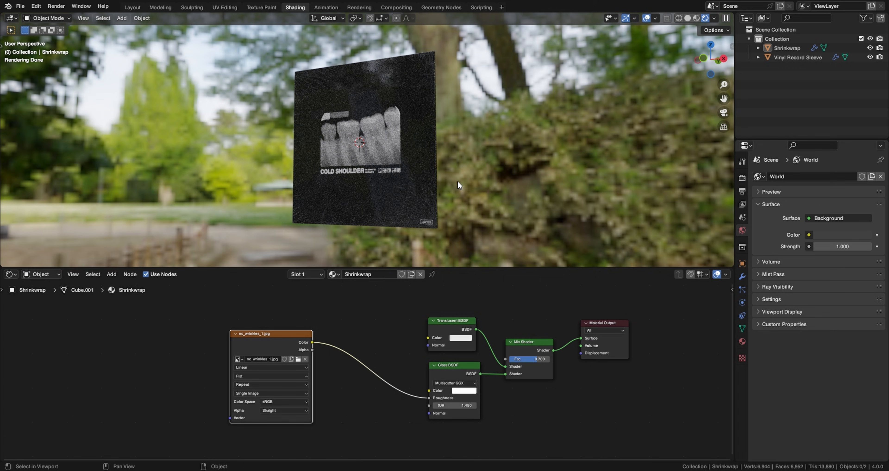
mouse_move(410, 147)
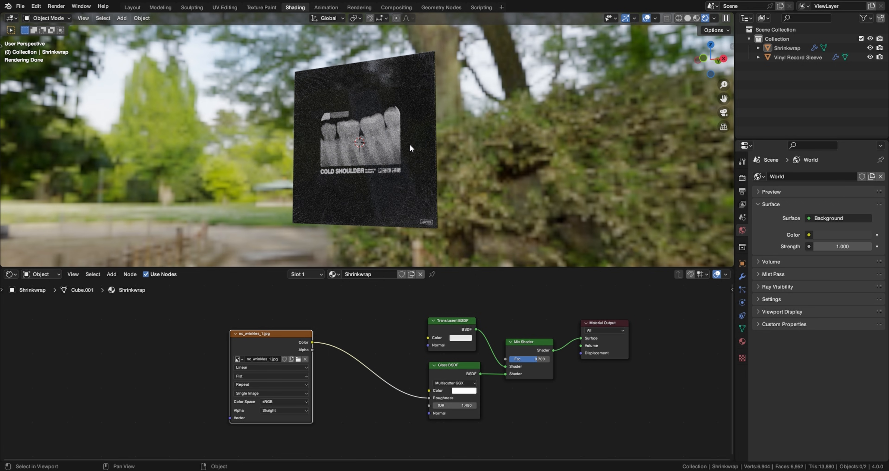
Add an Area light and move it up above the sleeve
click(121, 17)
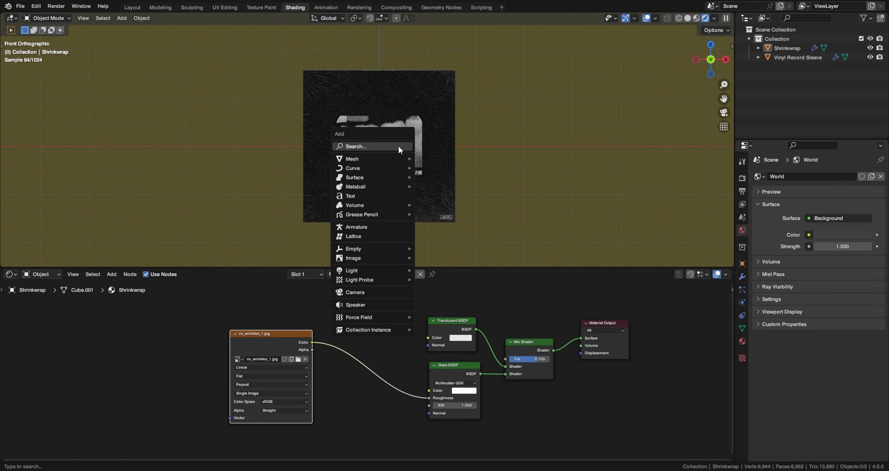
mouse_move(352, 270)
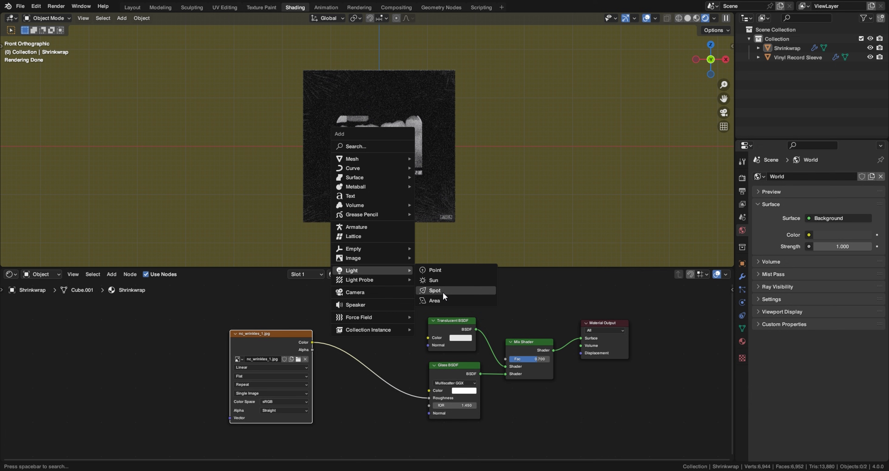
click(435, 300)
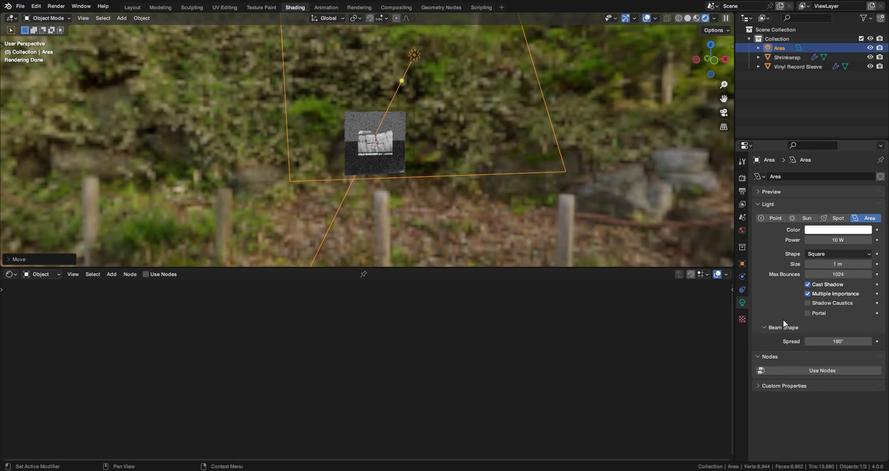
drag(838, 340, 808, 341)
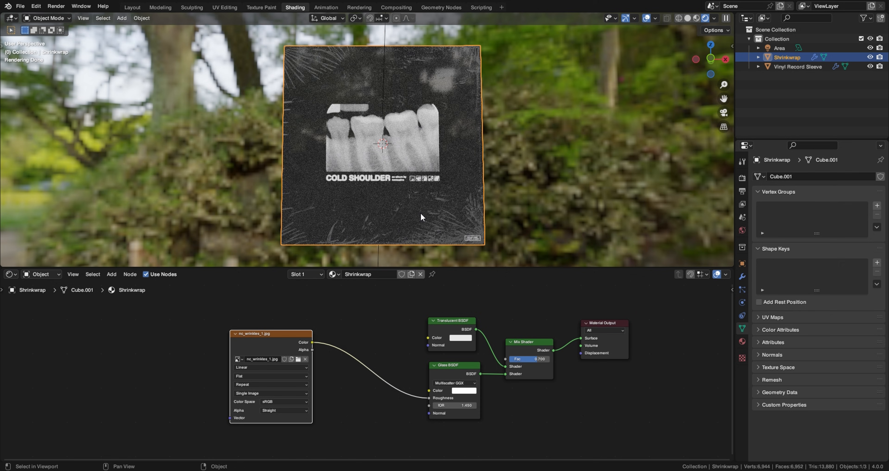
Insert a Color Ramp after the wrinkle texture with its black stop pushed to about 0.85
click(269, 333)
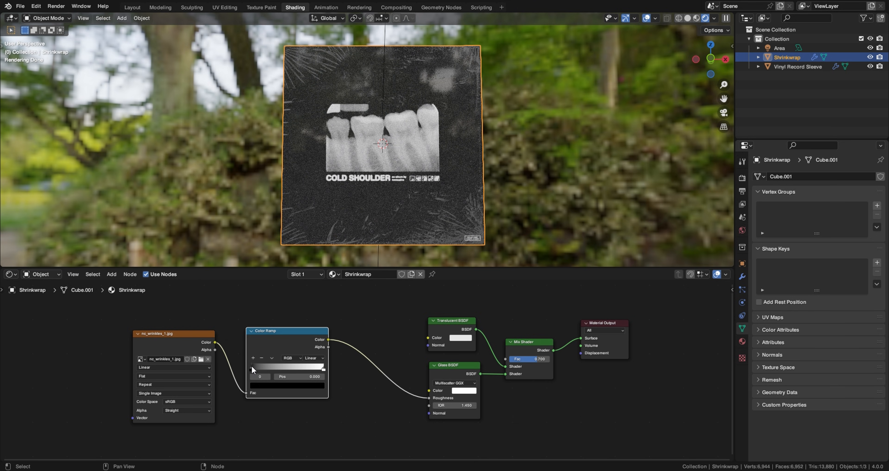
drag(260, 366, 309, 366)
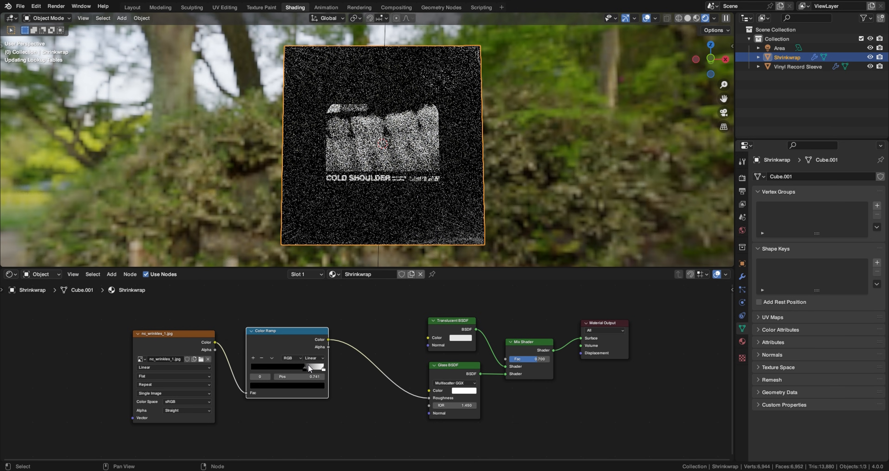
drag(308, 367, 318, 367)
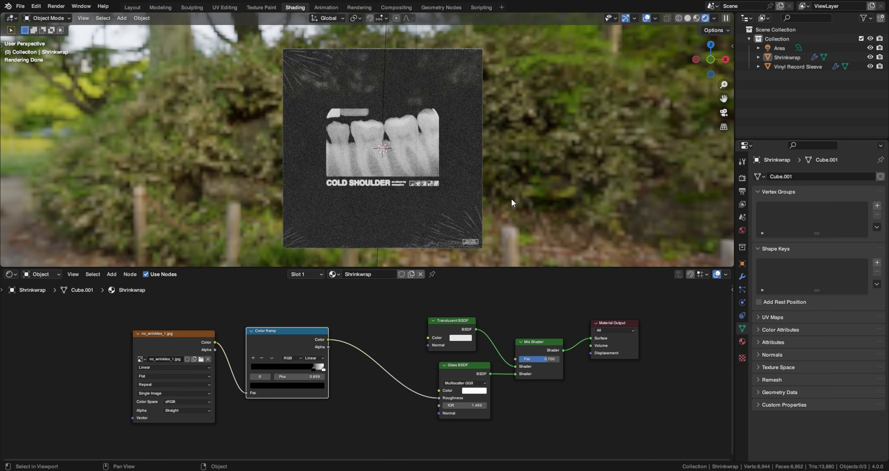
Add a Hue/Saturation/Value node with Value 10 to brighten the wrinkle mask
click(111, 274)
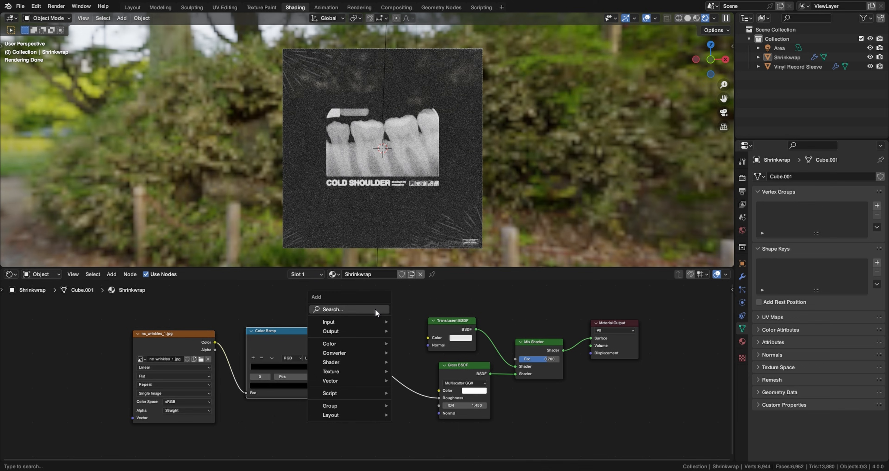
click(333, 309)
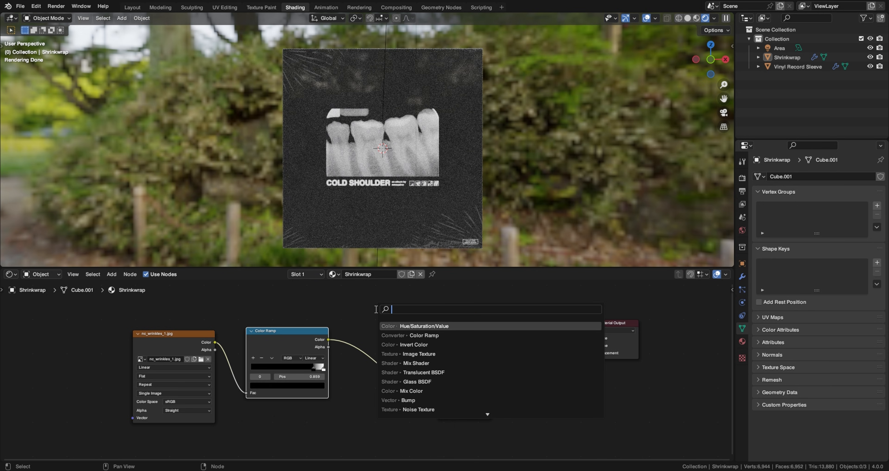
click(423, 326)
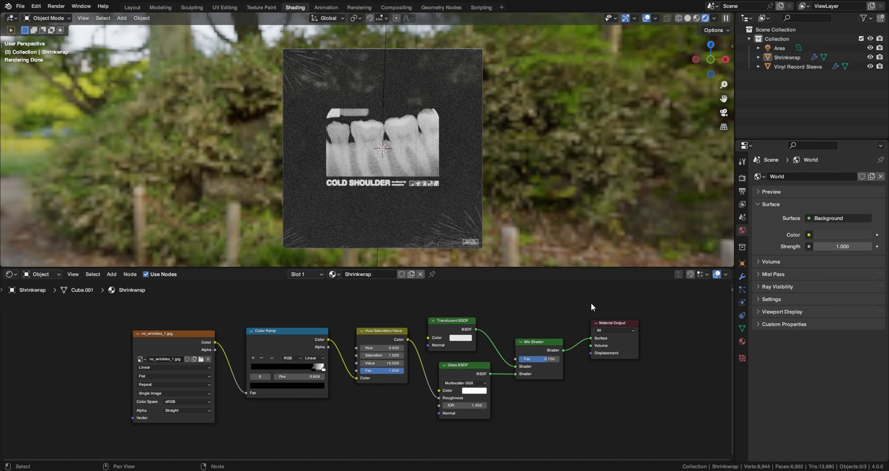
mouse_move(517, 259)
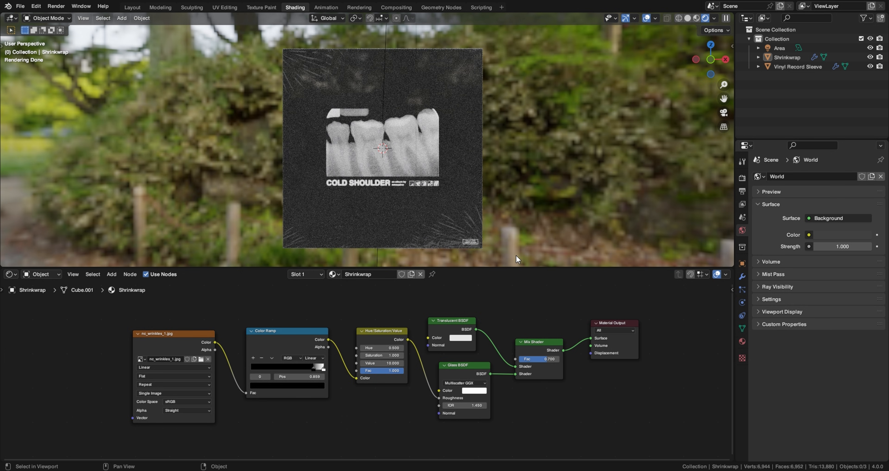
mouse_move(537, 231)
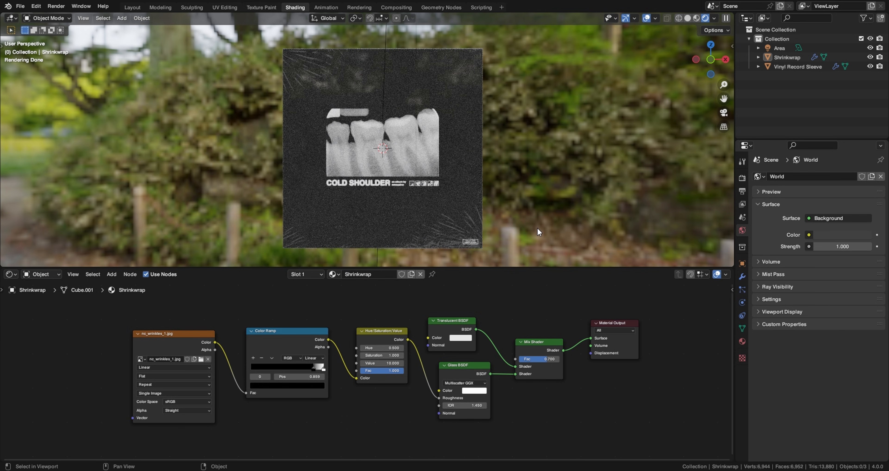
mouse_move(747, 235)
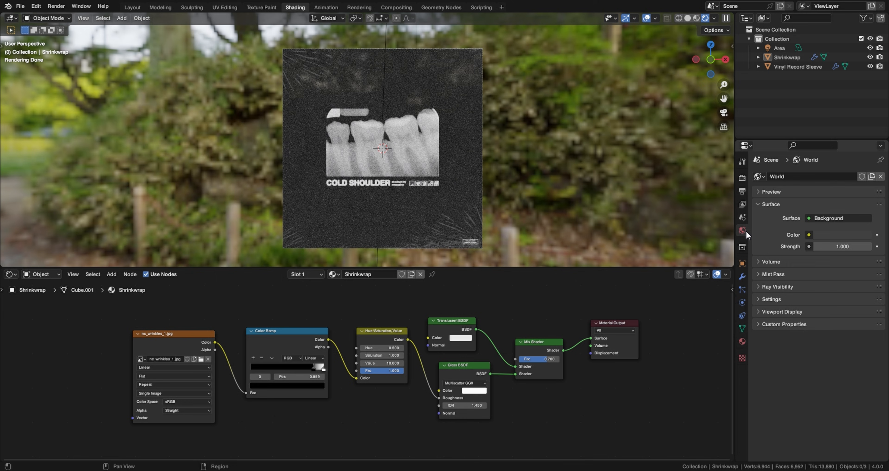
Set the world colour to an Environment Texture using studio_small_09_4k.exr and orbit to view the lighting
click(112, 273)
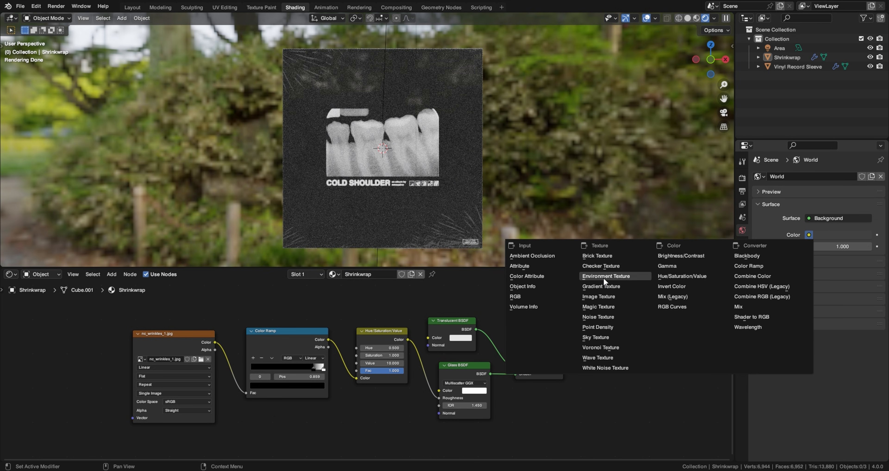
click(607, 276)
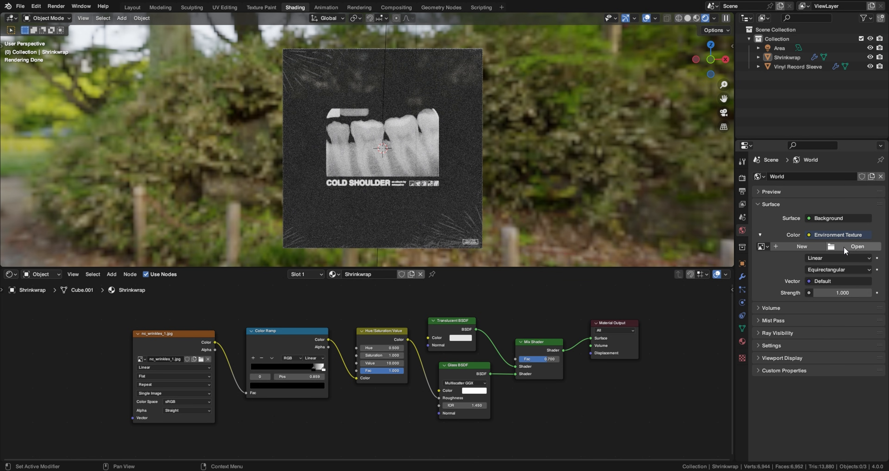
click(856, 246)
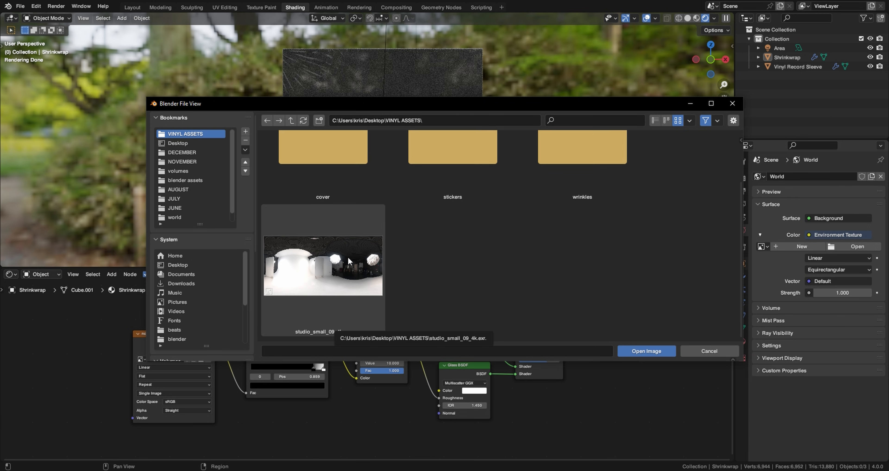
mouse_move(420, 275)
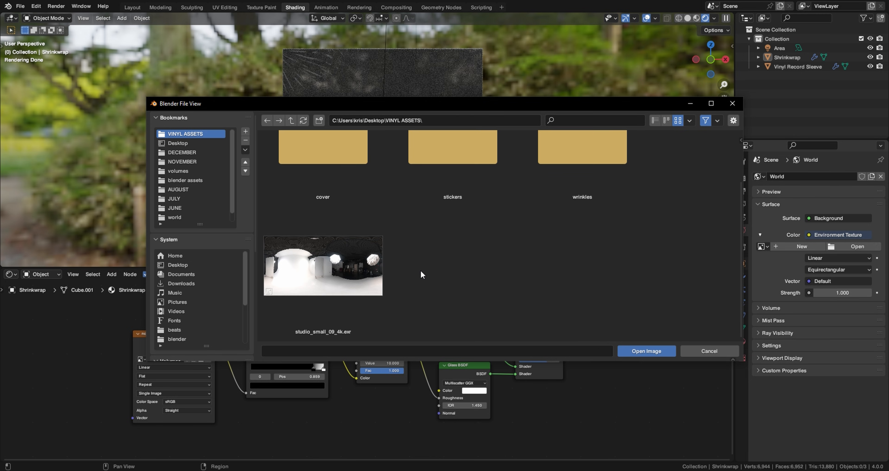
mouse_move(409, 279)
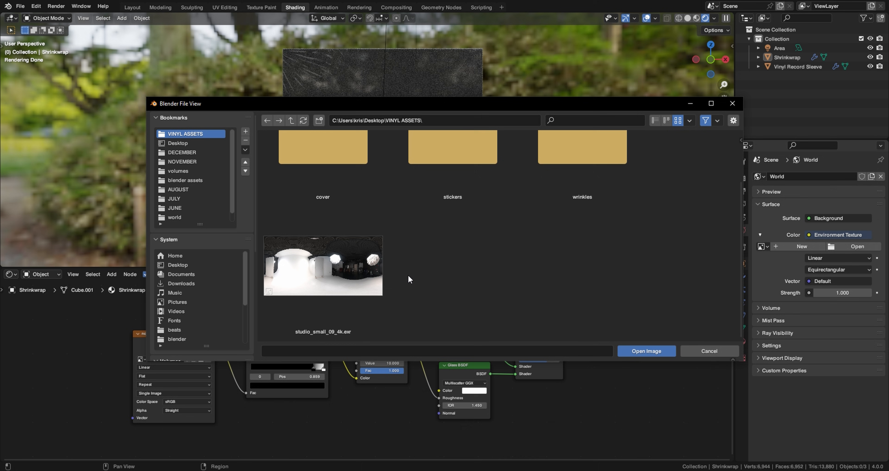
click(645, 351)
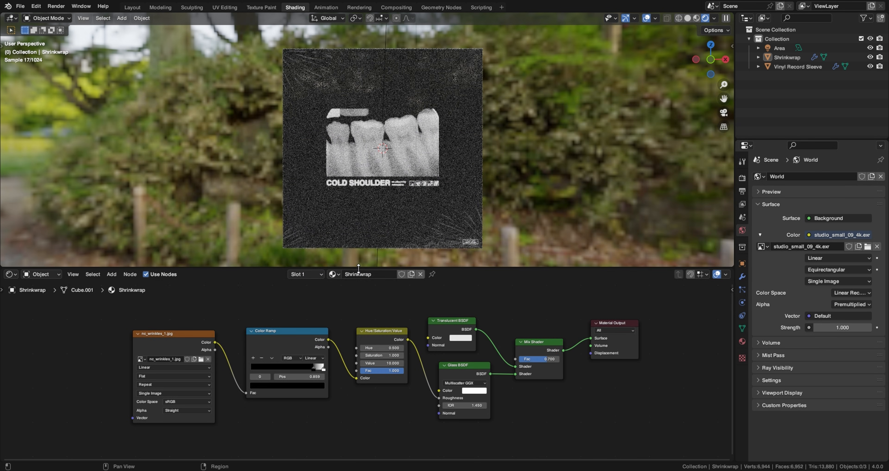
click(714, 18)
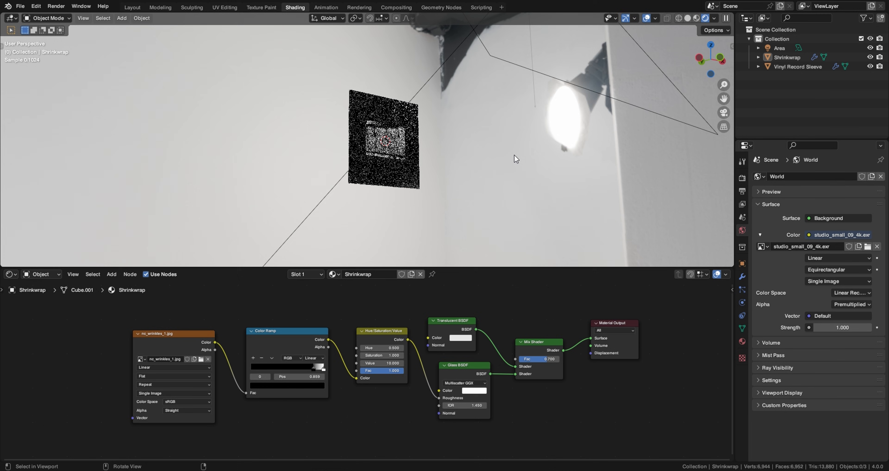
drag(513, 159, 452, 114)
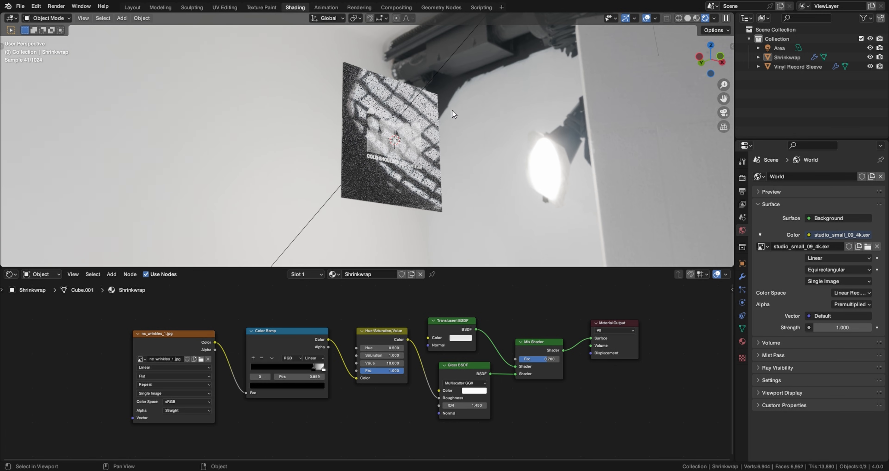
drag(454, 114, 473, 92)
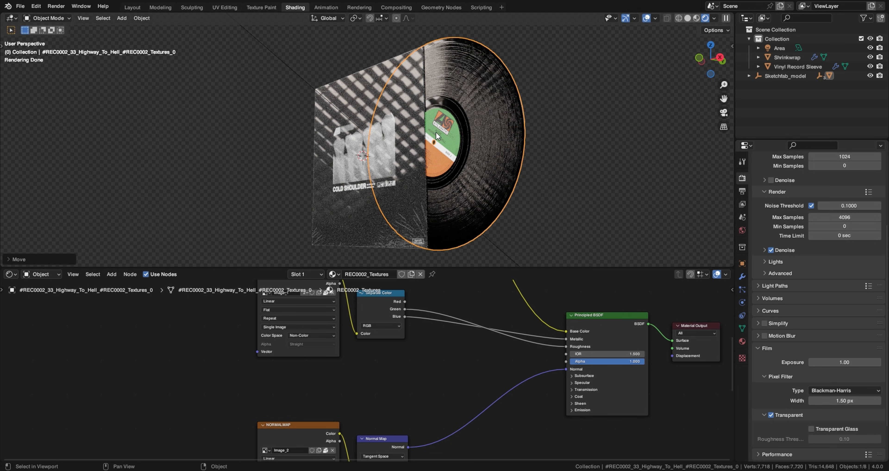
mouse_move(467, 158)
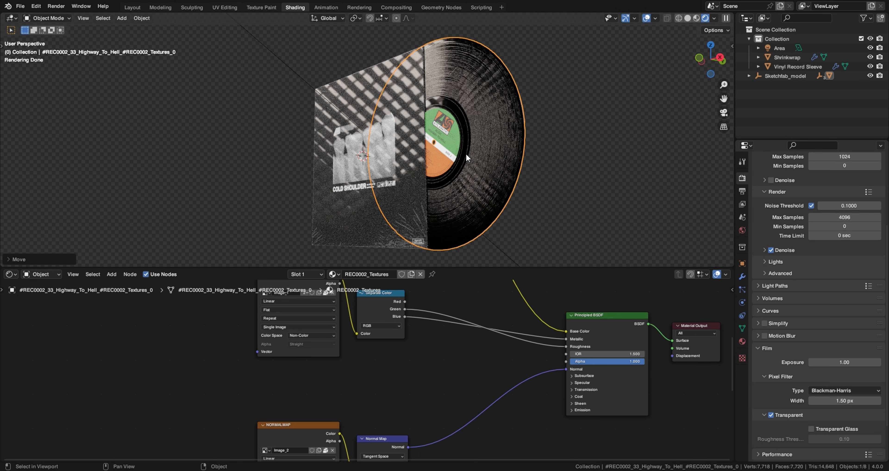
mouse_move(458, 157)
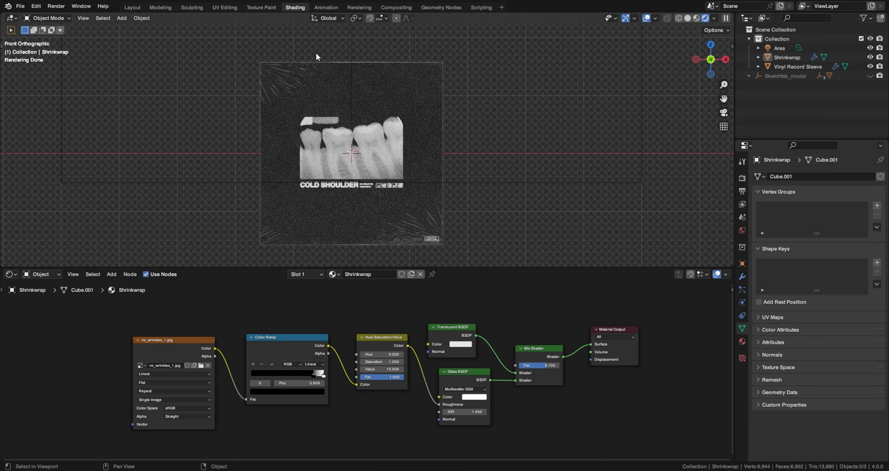
mouse_move(384, 151)
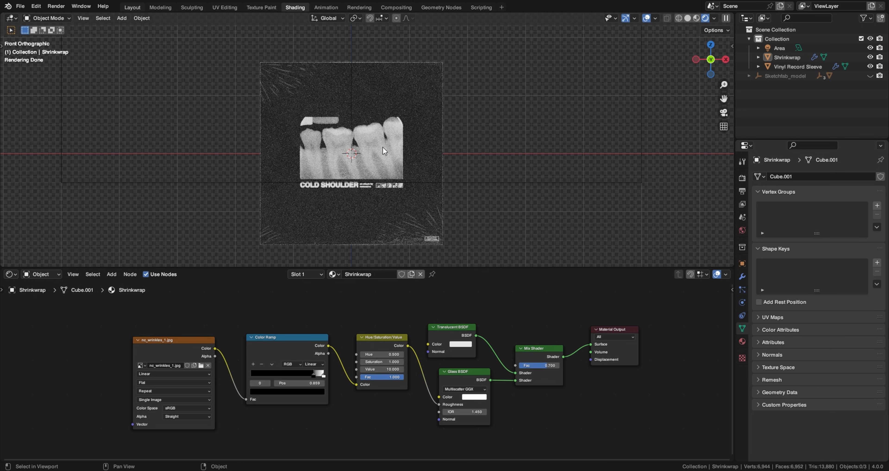
Start Import Images as Planes from the Add > Image menu
click(132, 7)
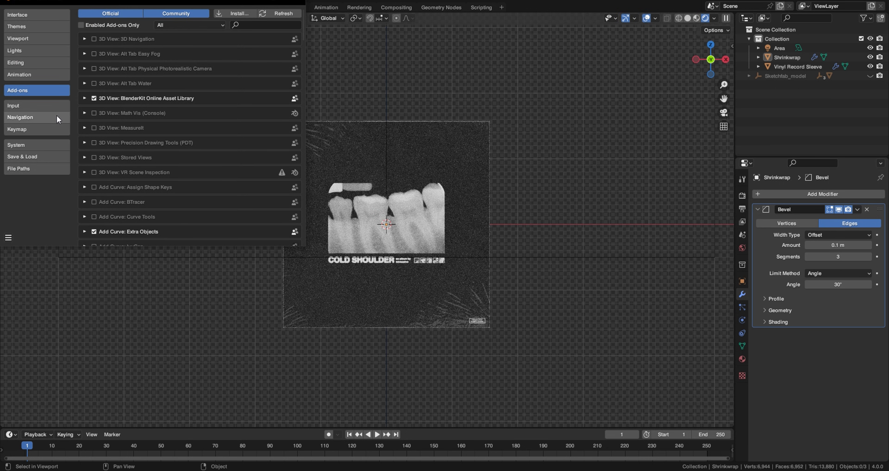
text(imp)
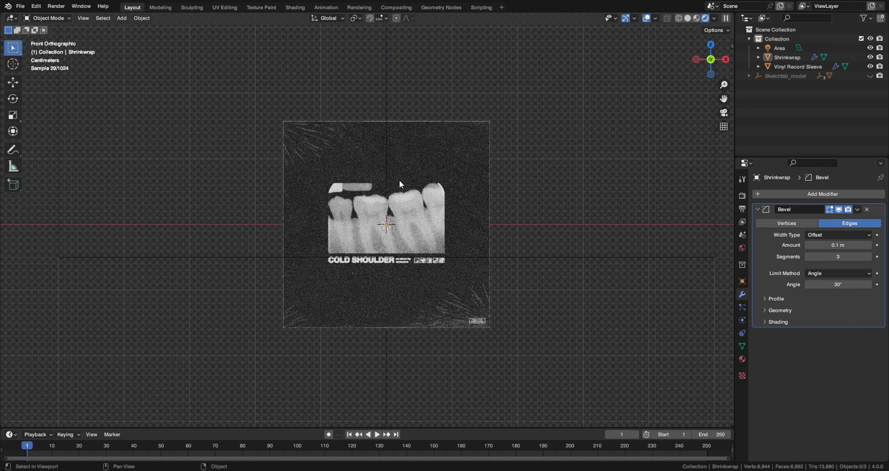
click(121, 17)
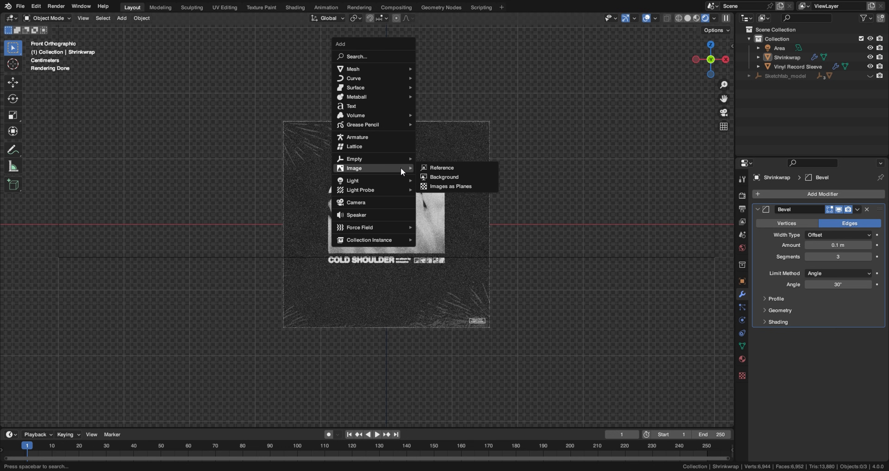
click(449, 185)
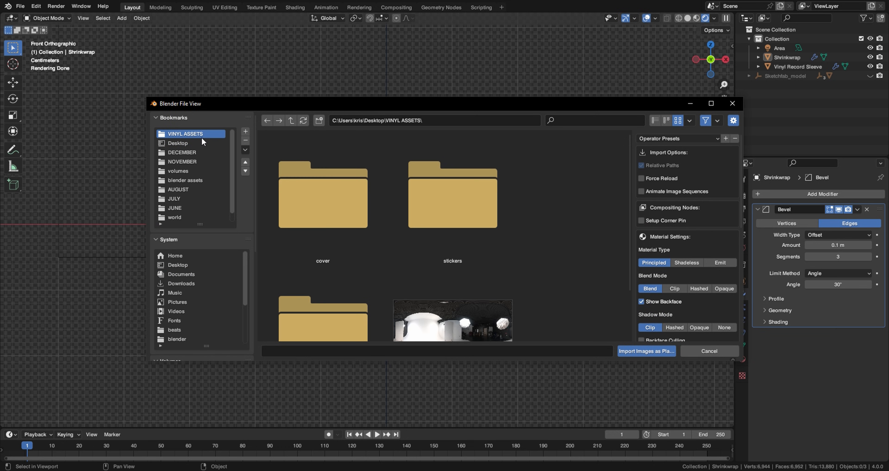
Import nc_vinylsticker_1_inverted.png from the stickers folder as a plane
double_click(453, 194)
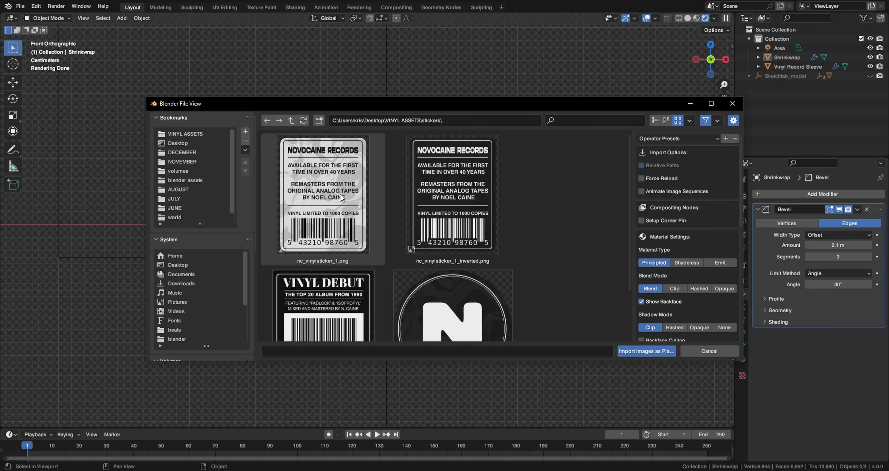
mouse_move(343, 196)
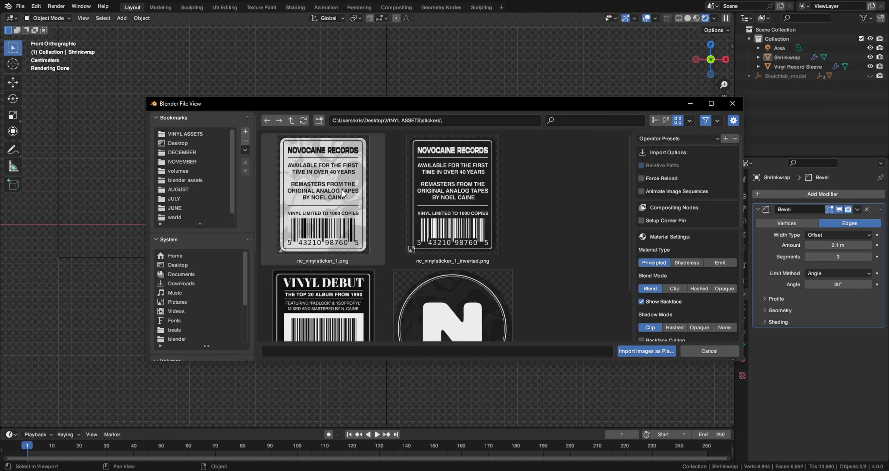
click(452, 195)
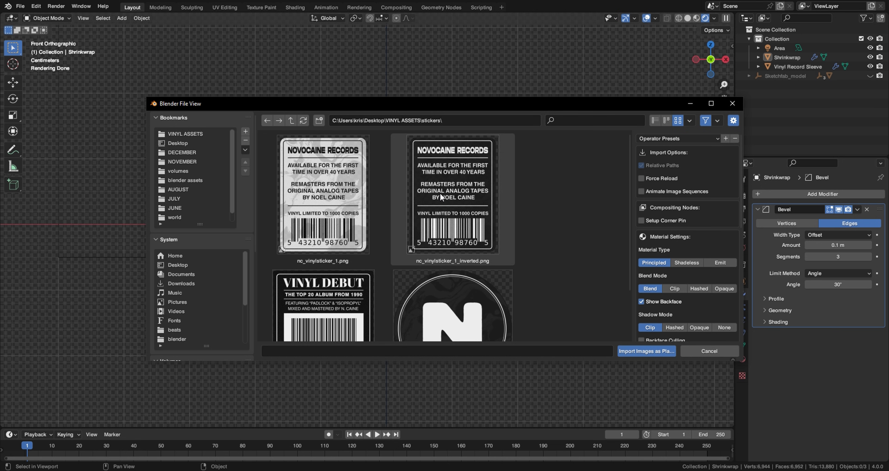
click(646, 351)
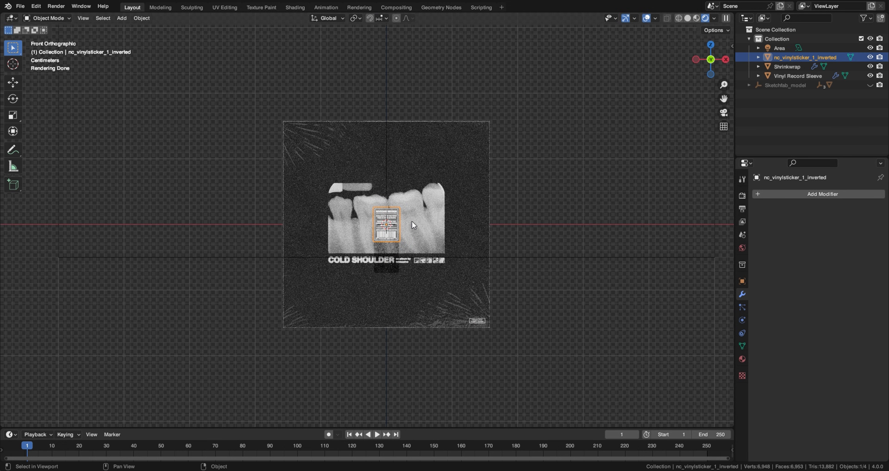
Add a Shrinkwrap modifier to the sticker targeting Vinyl Record Sleeve with offset 0.00025 m
click(823, 194)
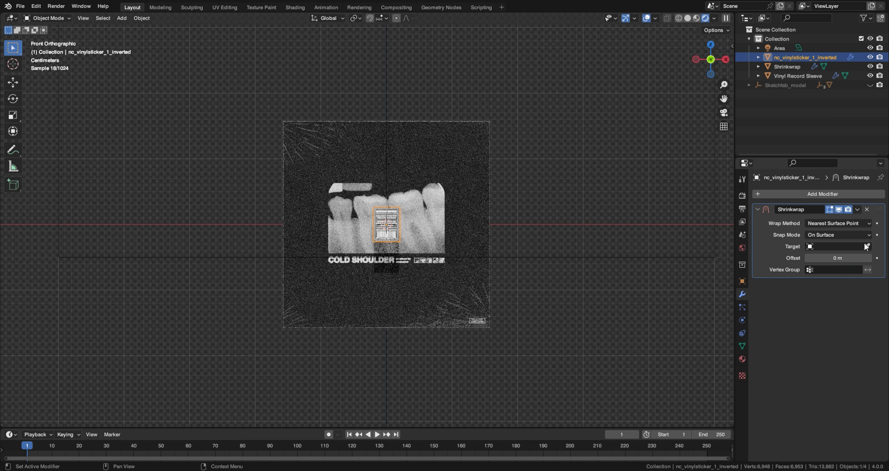
click(838, 246)
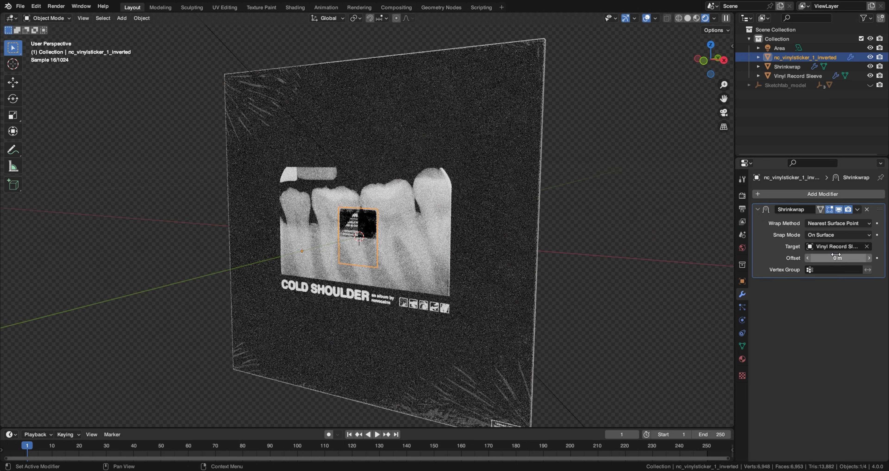
click(837, 257)
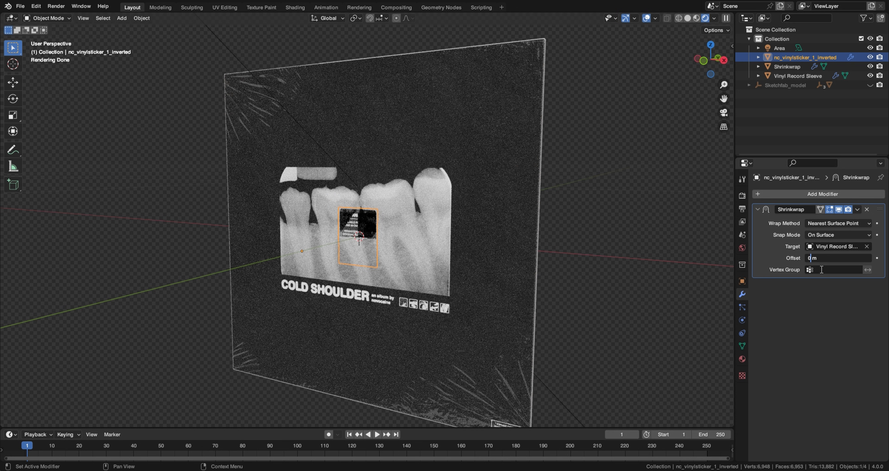
click(836, 258)
text(.0005)
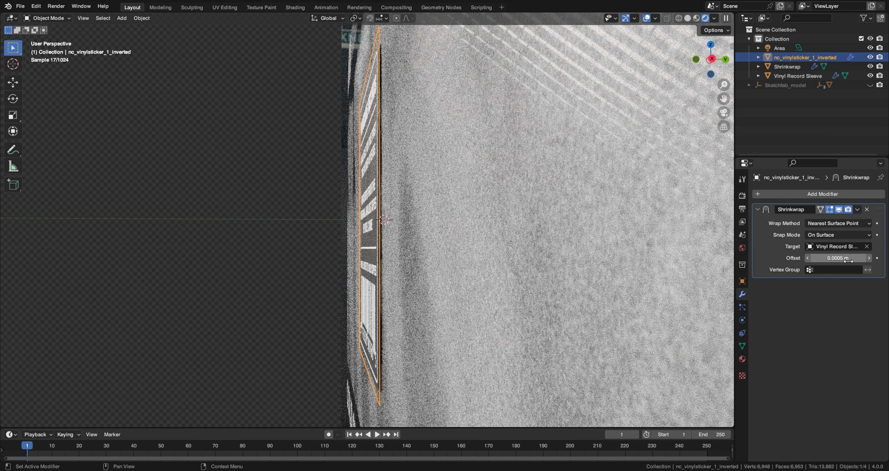
drag(845, 258, 834, 258)
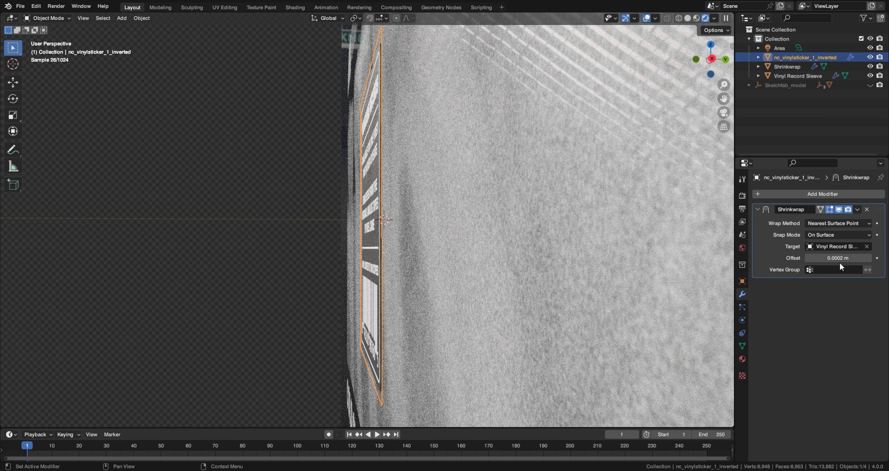
click(838, 258)
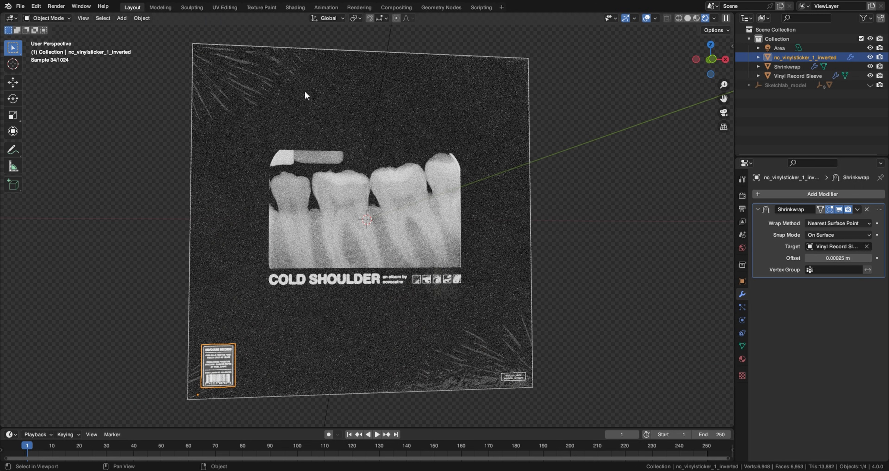
click(294, 7)
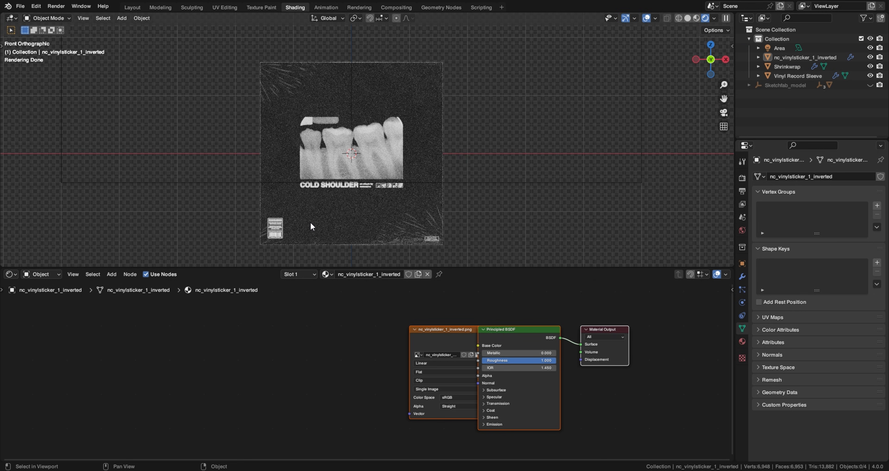
Add a cube empty scaled to 0.009 and select the sleeve, wrap and sticker with it
click(132, 7)
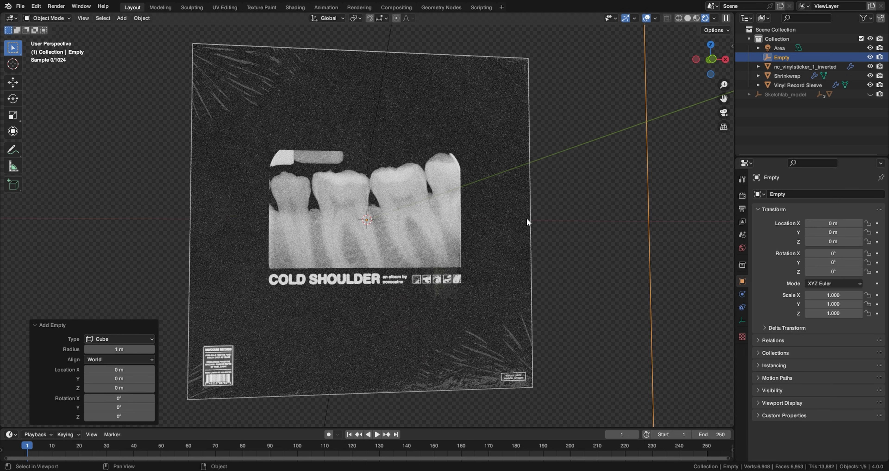
key(s)
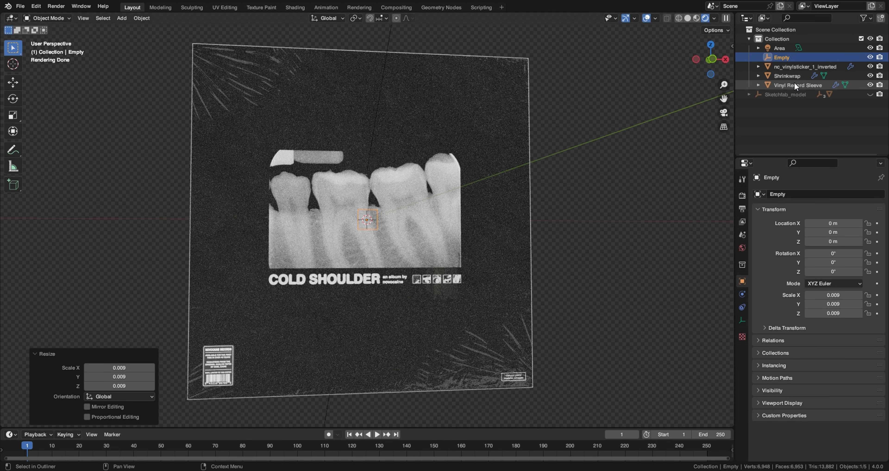
click(798, 85)
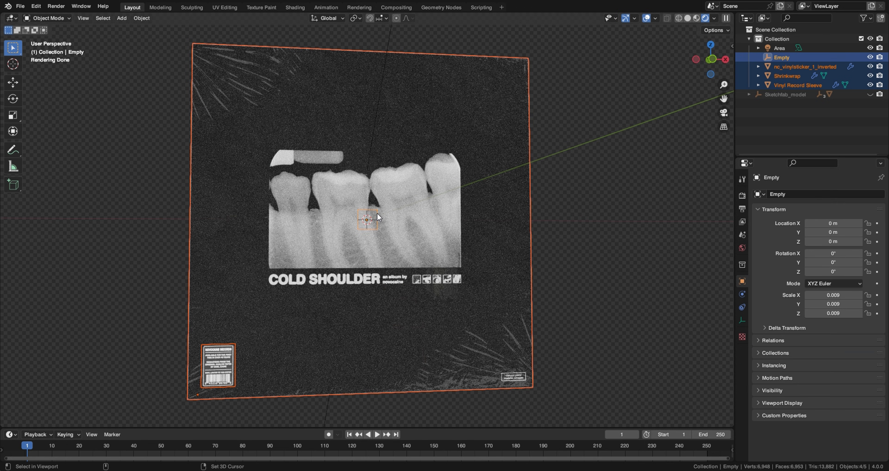
Parent the selected objects to the empty with Ctrl+P Object and rename it Final Record
key(ctrl+p)
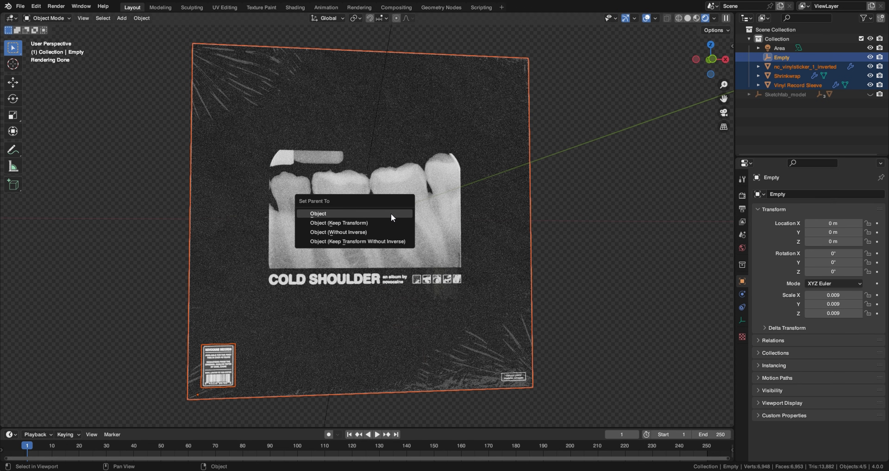
click(319, 214)
text(Final Rec)
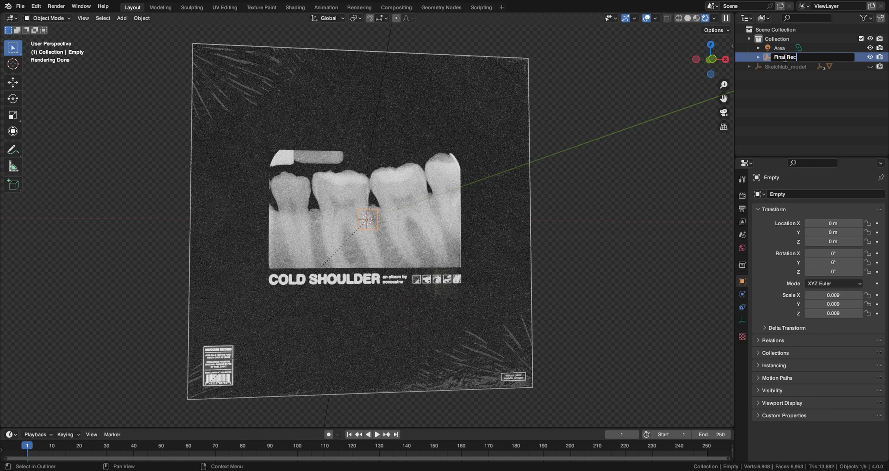
key(r)
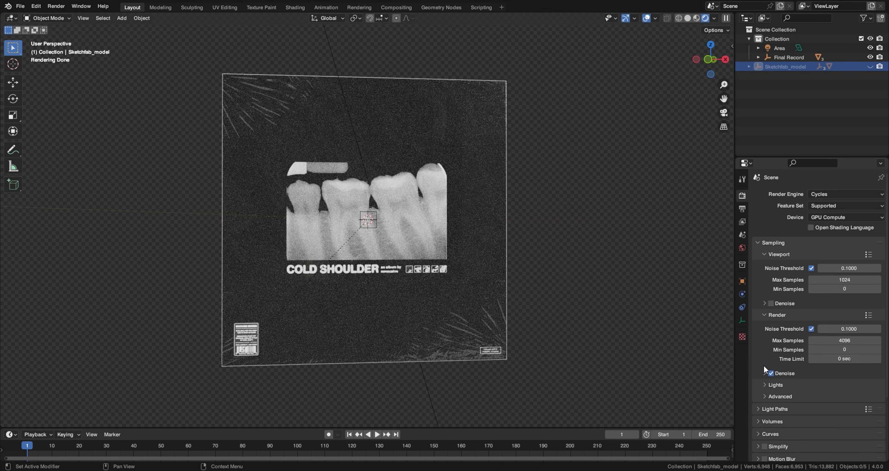
Lower the Cycles render Noise Threshold from the default 0.1 to 0.05 (after first trying 0.02)
double_click(845, 329)
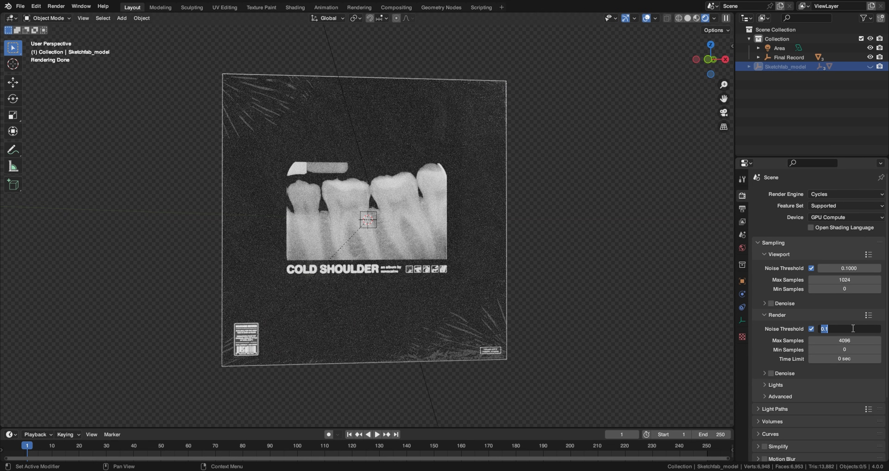
text(0.02)
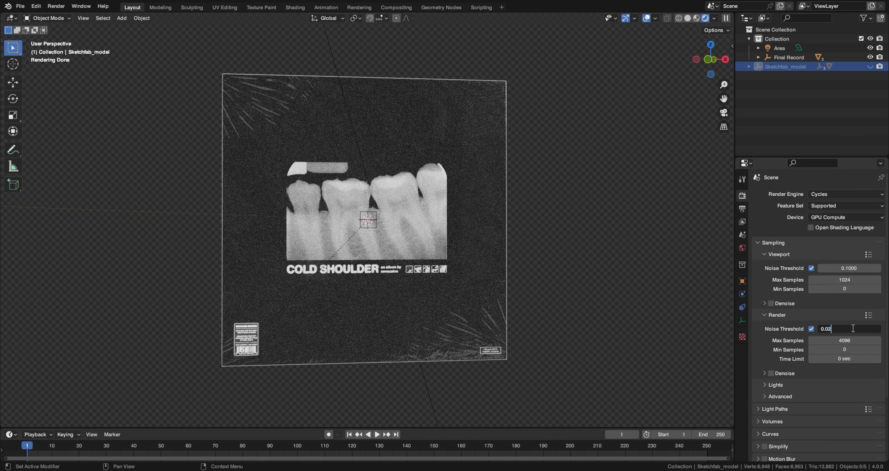
text(0.05)
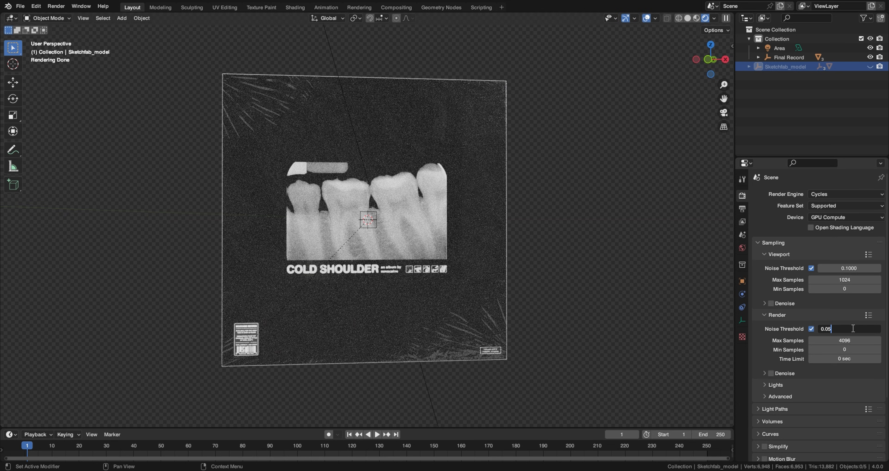